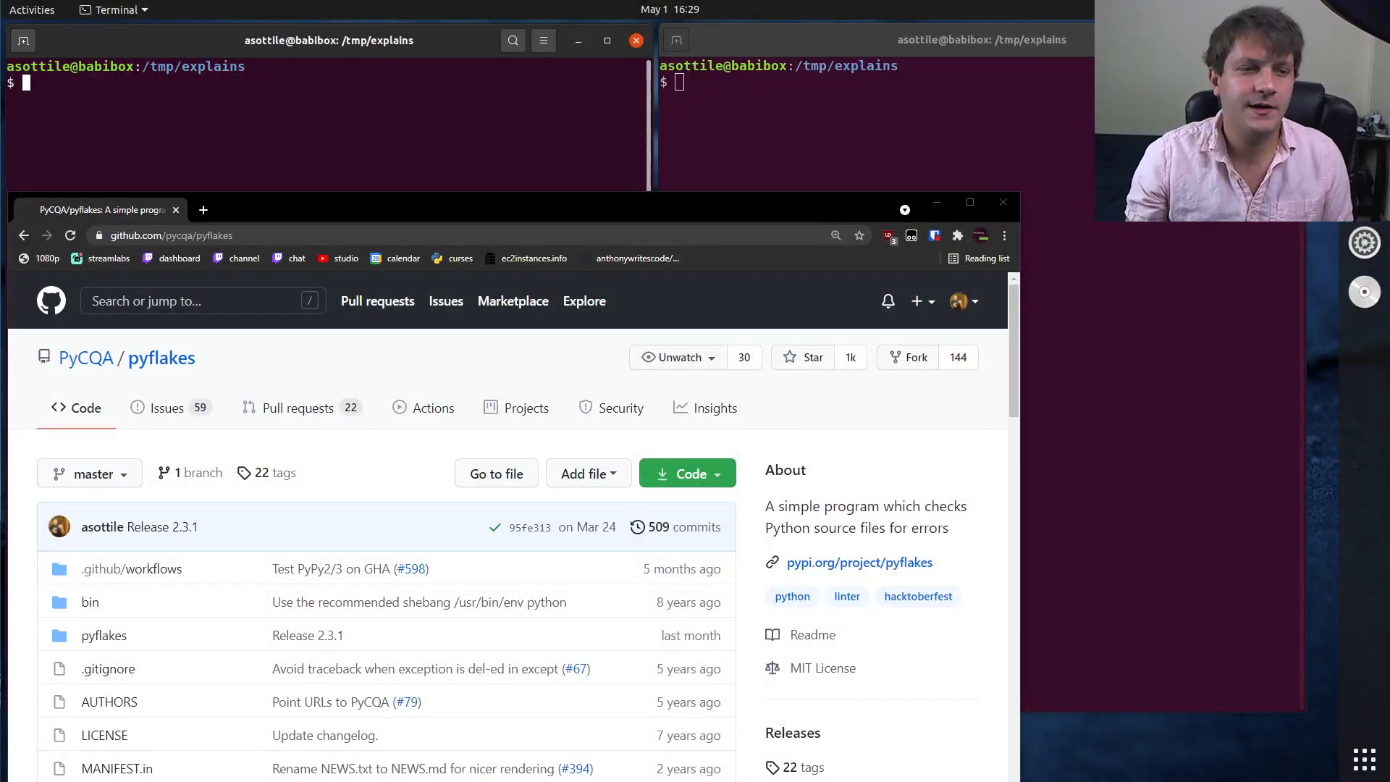
Step: Compare the fork and upstream PyCQA pyflakes pages in the browser to get the fork's SSH URL
{"action": "double_click", "coordinate": [163, 358]}
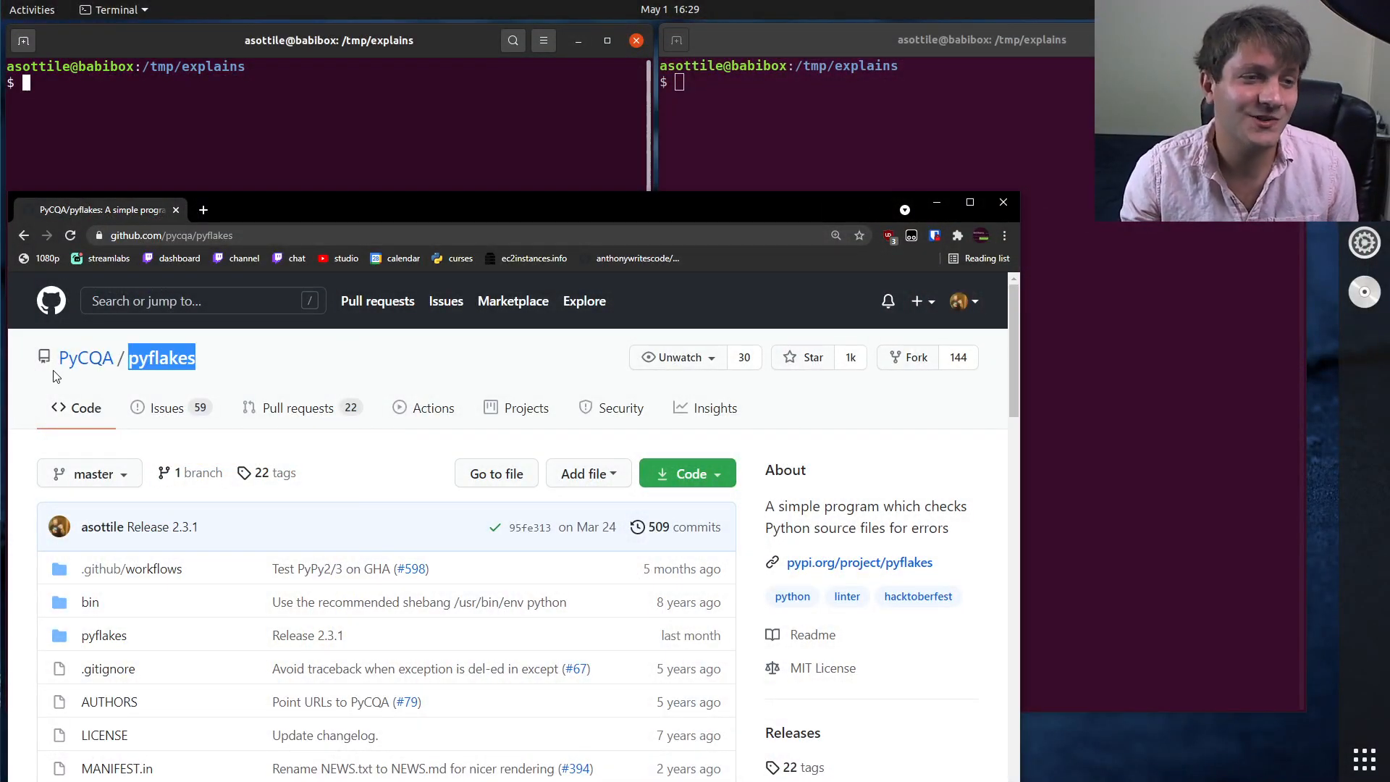
{"action": "left_click", "coordinate": [320, 359]}
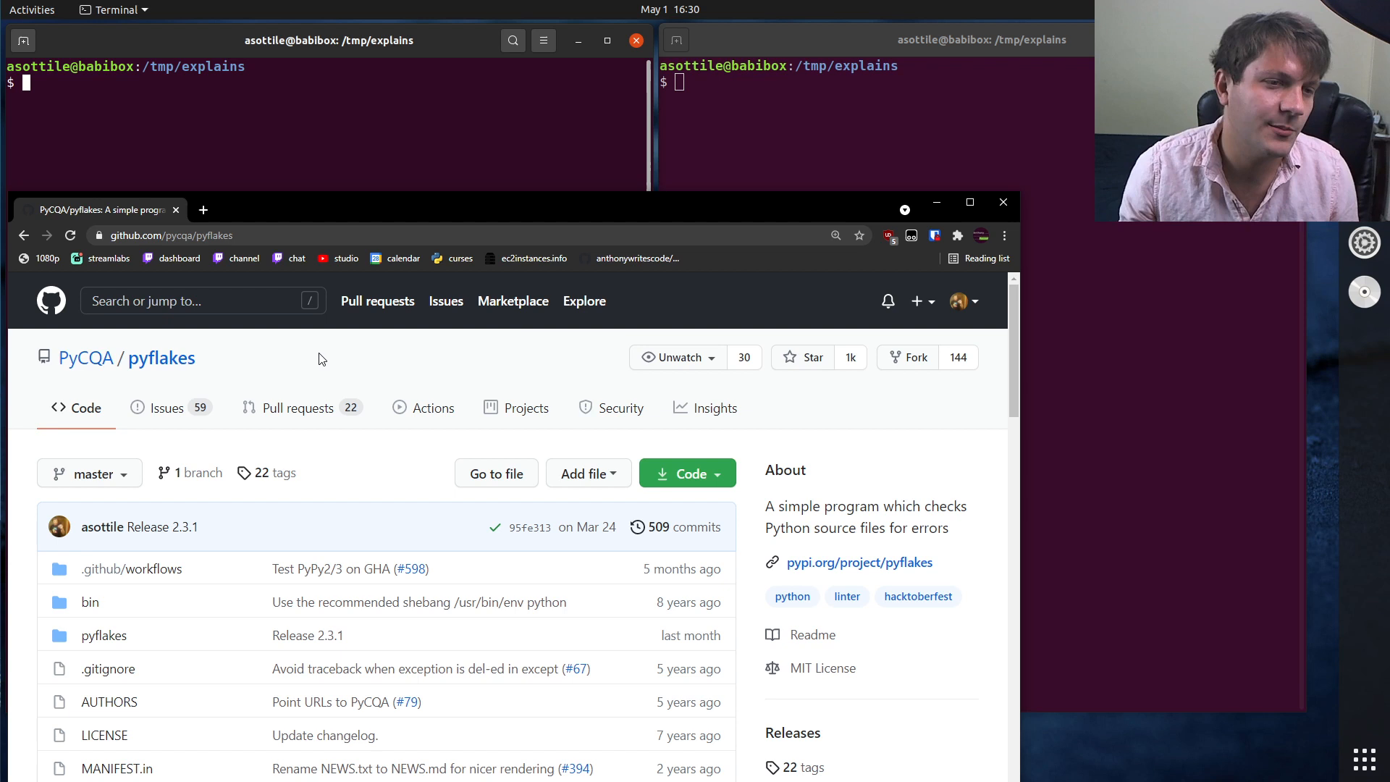
{"action": "double_click", "coordinate": [175, 234]}
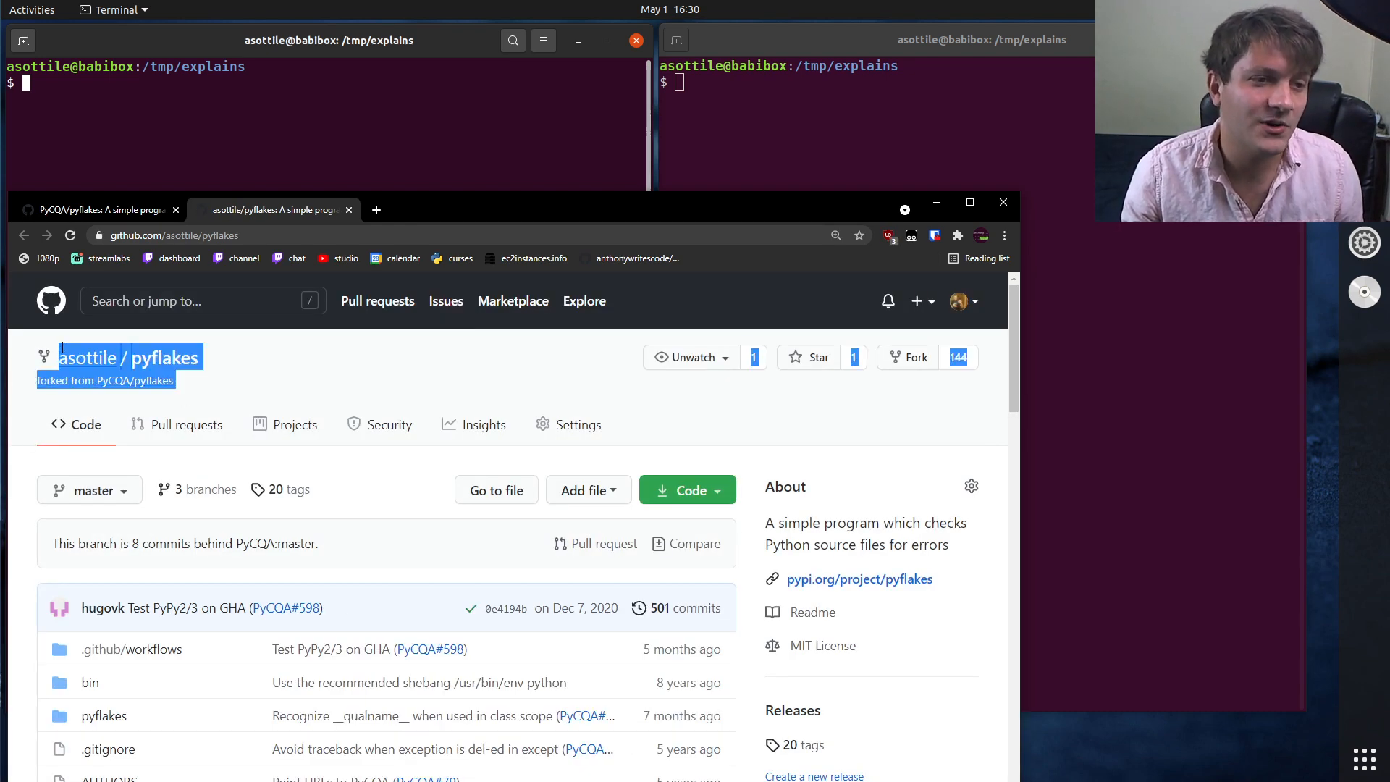
{"action": "left_click", "coordinate": [391, 339]}
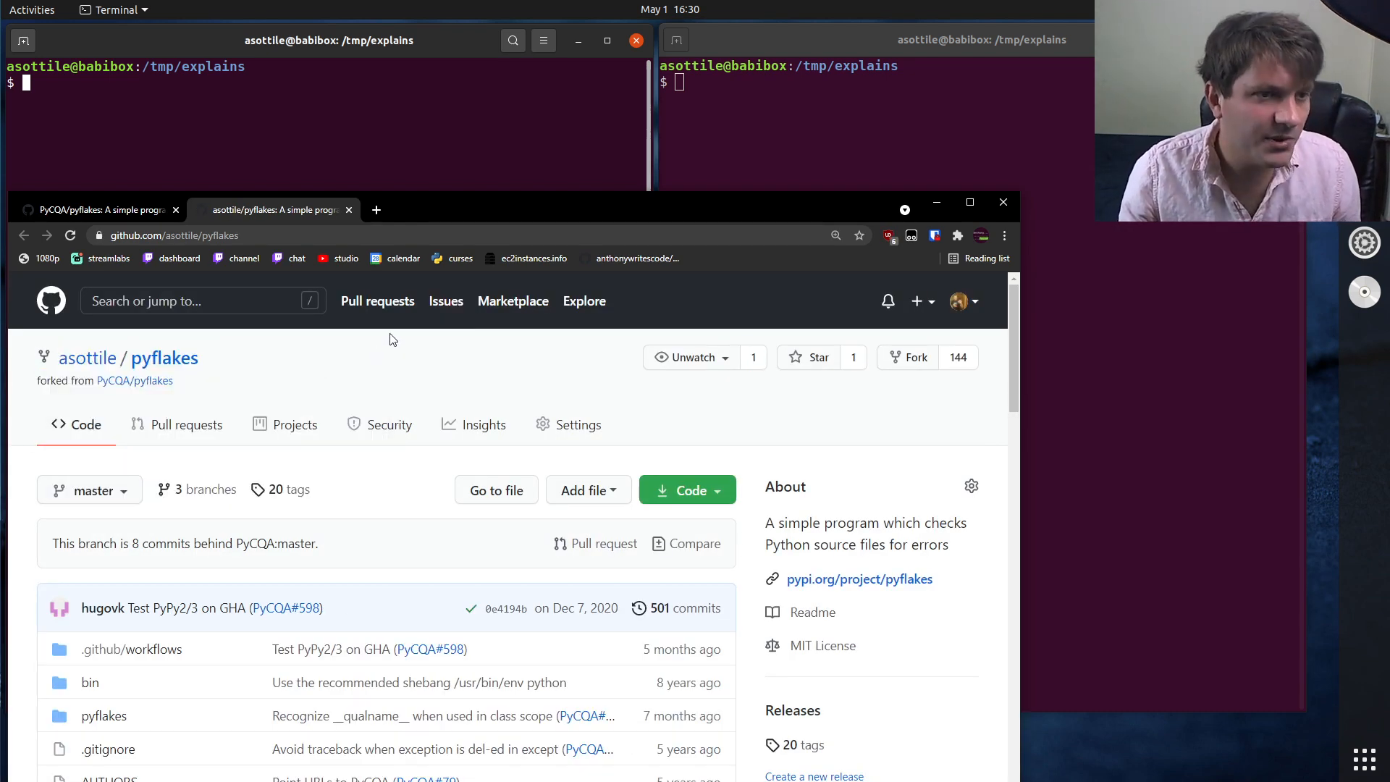
{"action": "mouse_move", "coordinate": [396, 375]}
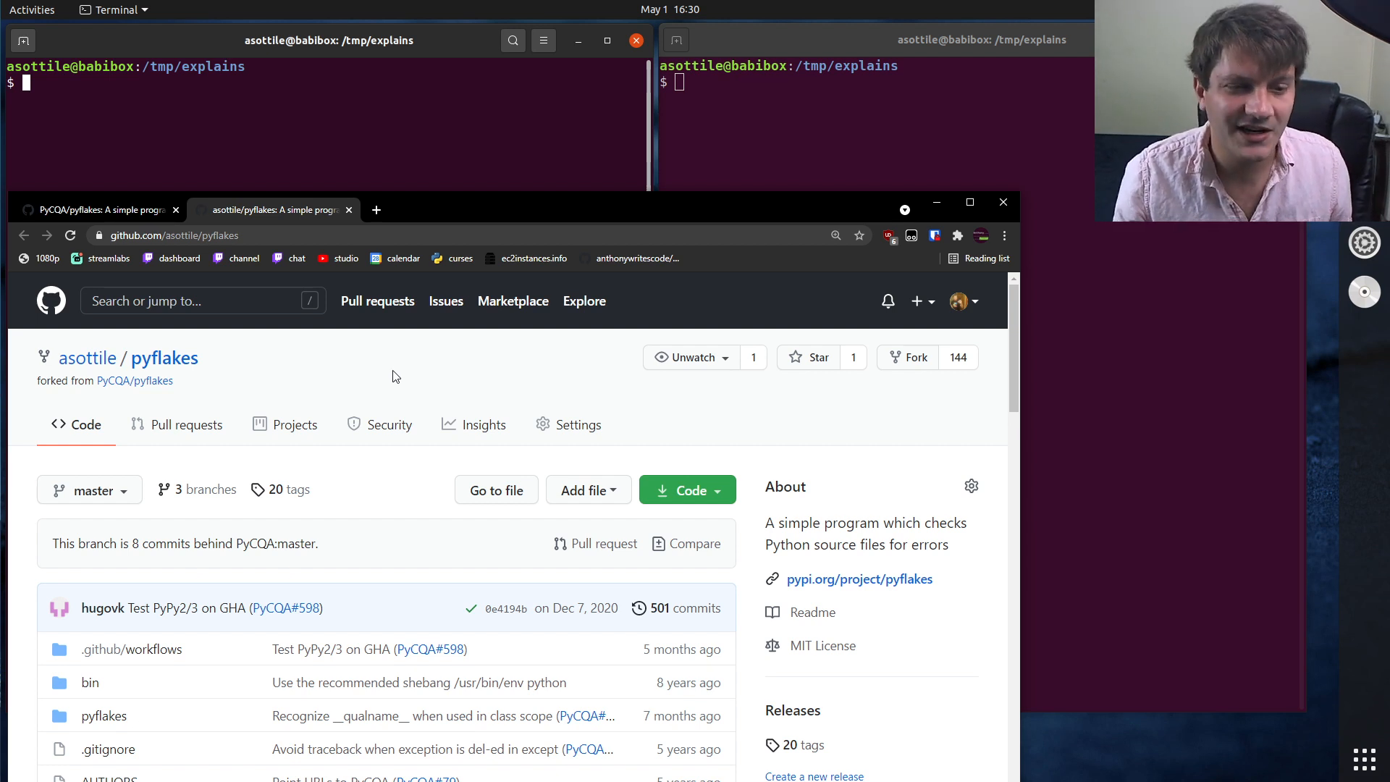
{"action": "mouse_move", "coordinate": [378, 427]}
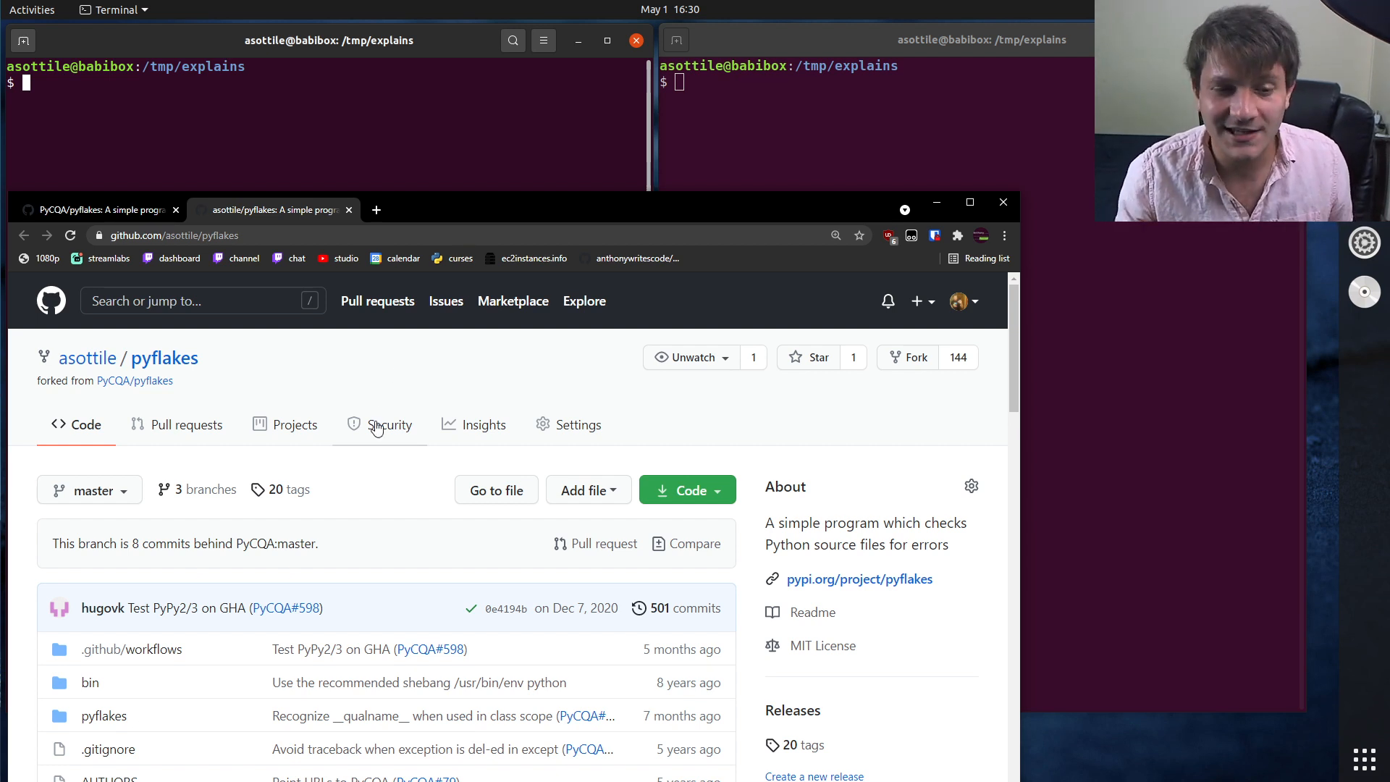
{"action": "mouse_move", "coordinate": [486, 533]}
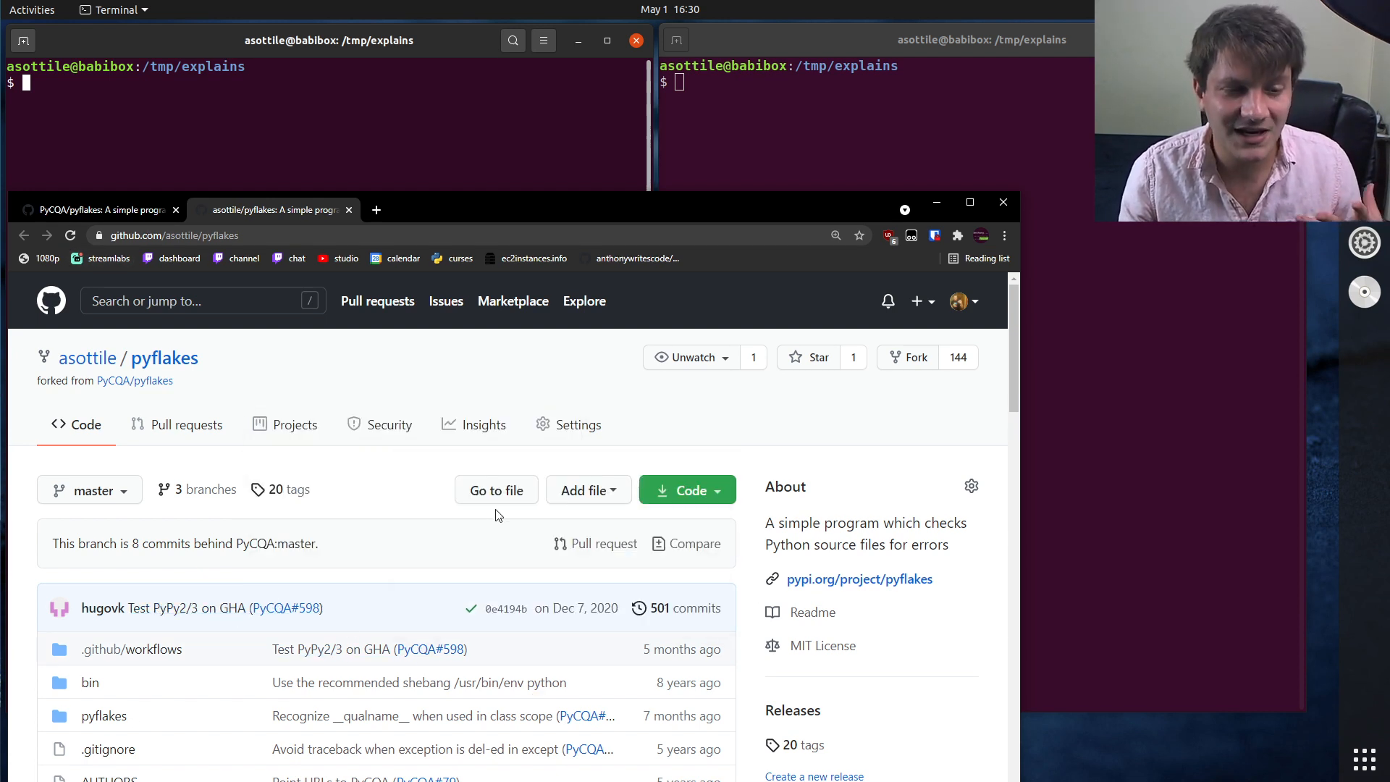
{"action": "left_click", "coordinate": [95, 210]}
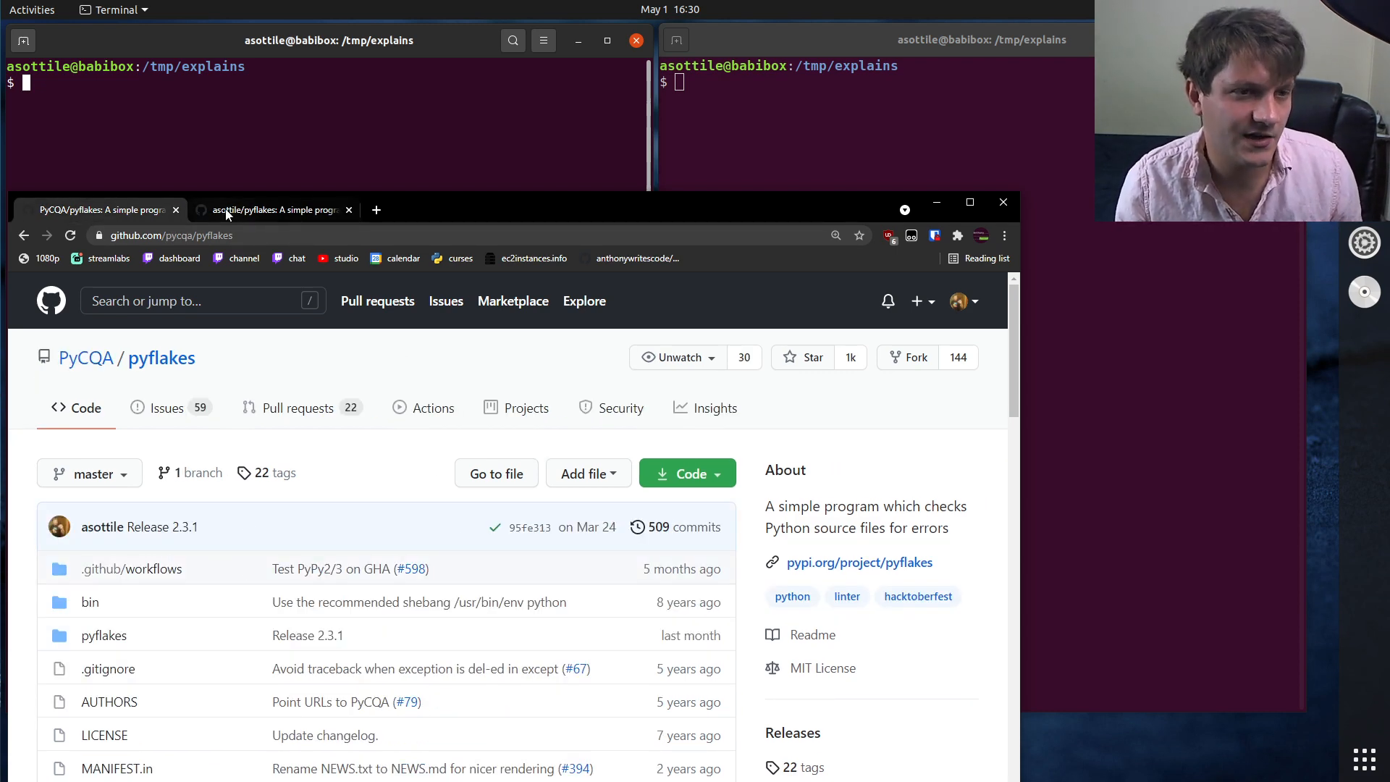
{"action": "left_click", "coordinate": [272, 210]}
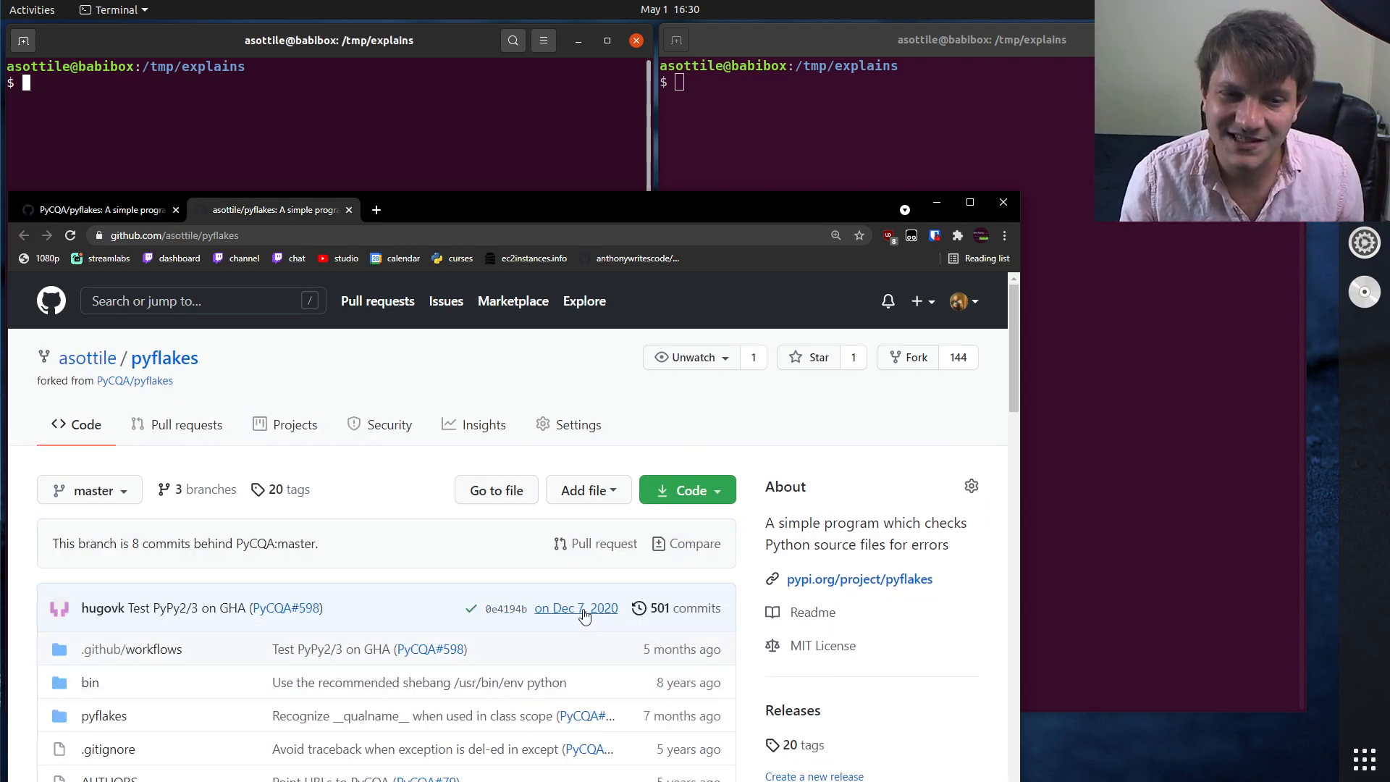
{"action": "left_click", "coordinate": [87, 210]}
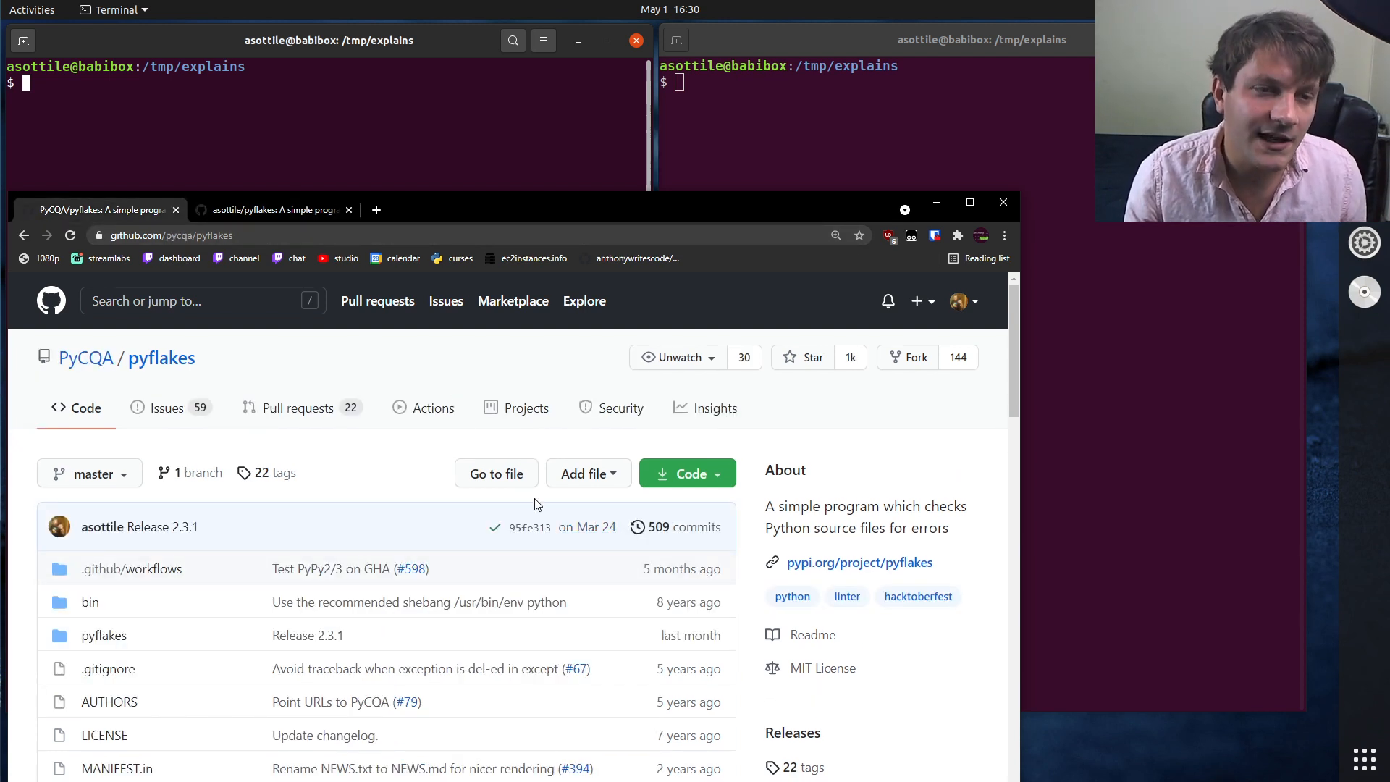
{"action": "mouse_move", "coordinate": [296, 408]}
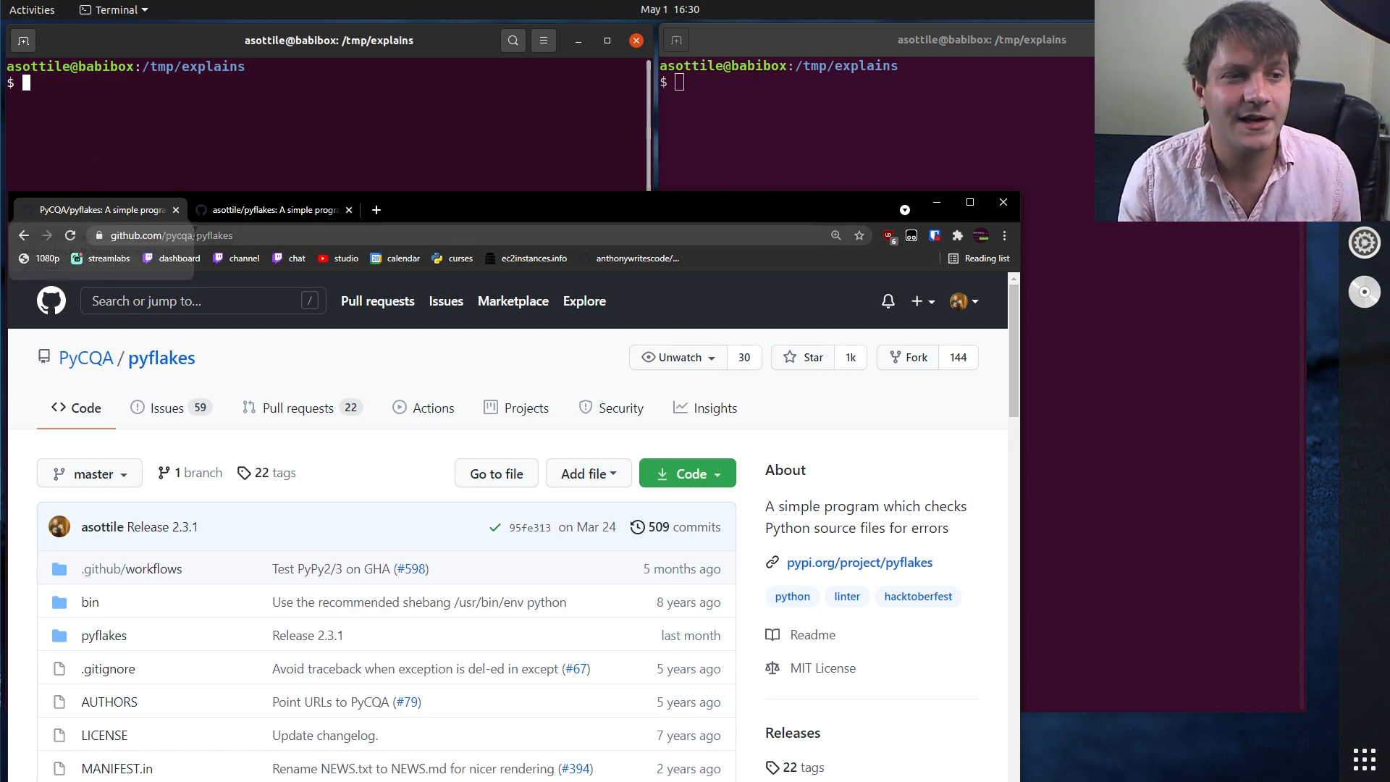
{"action": "left_click", "coordinate": [272, 210]}
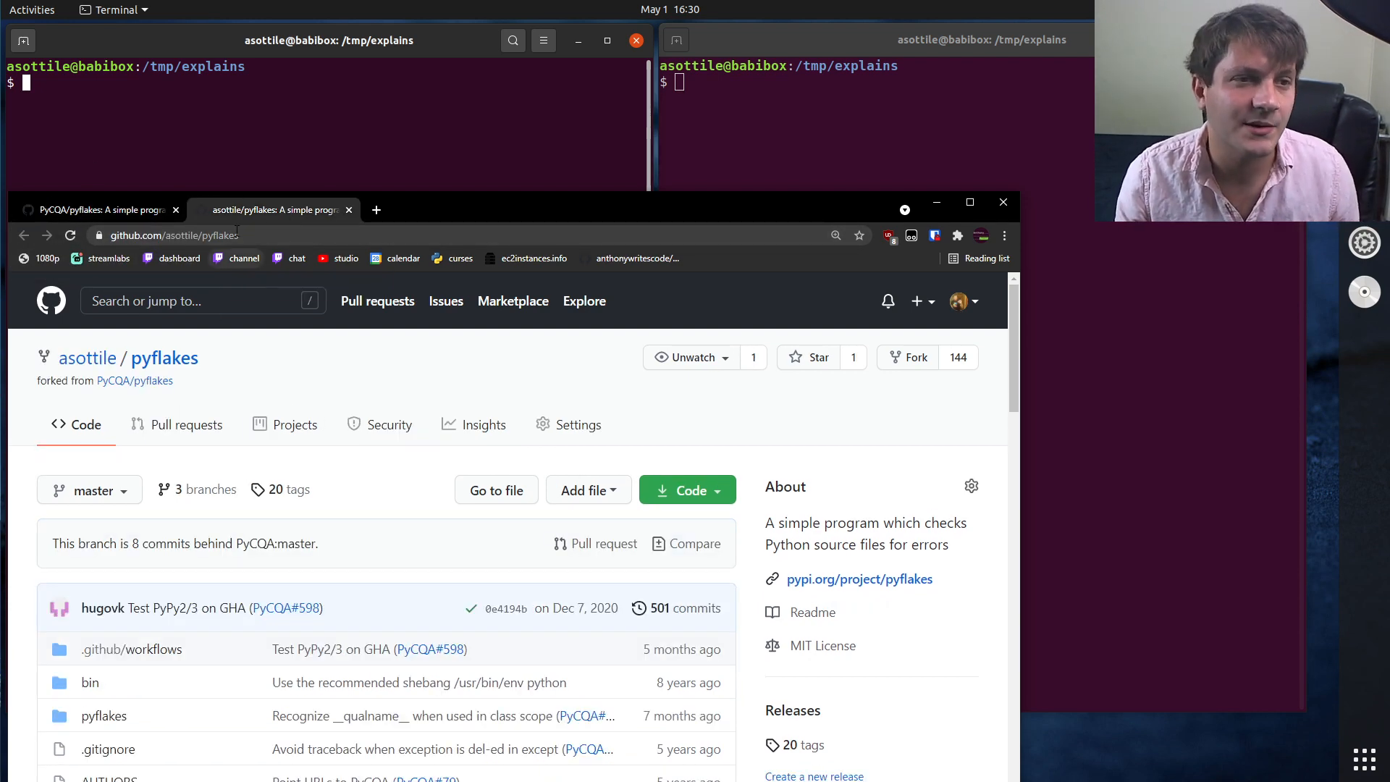
Step: Clone the personal asottile pyflakes fork via its SSH URL into /tmp/explains
{"action": "type", "text": "git clone git@githu"}
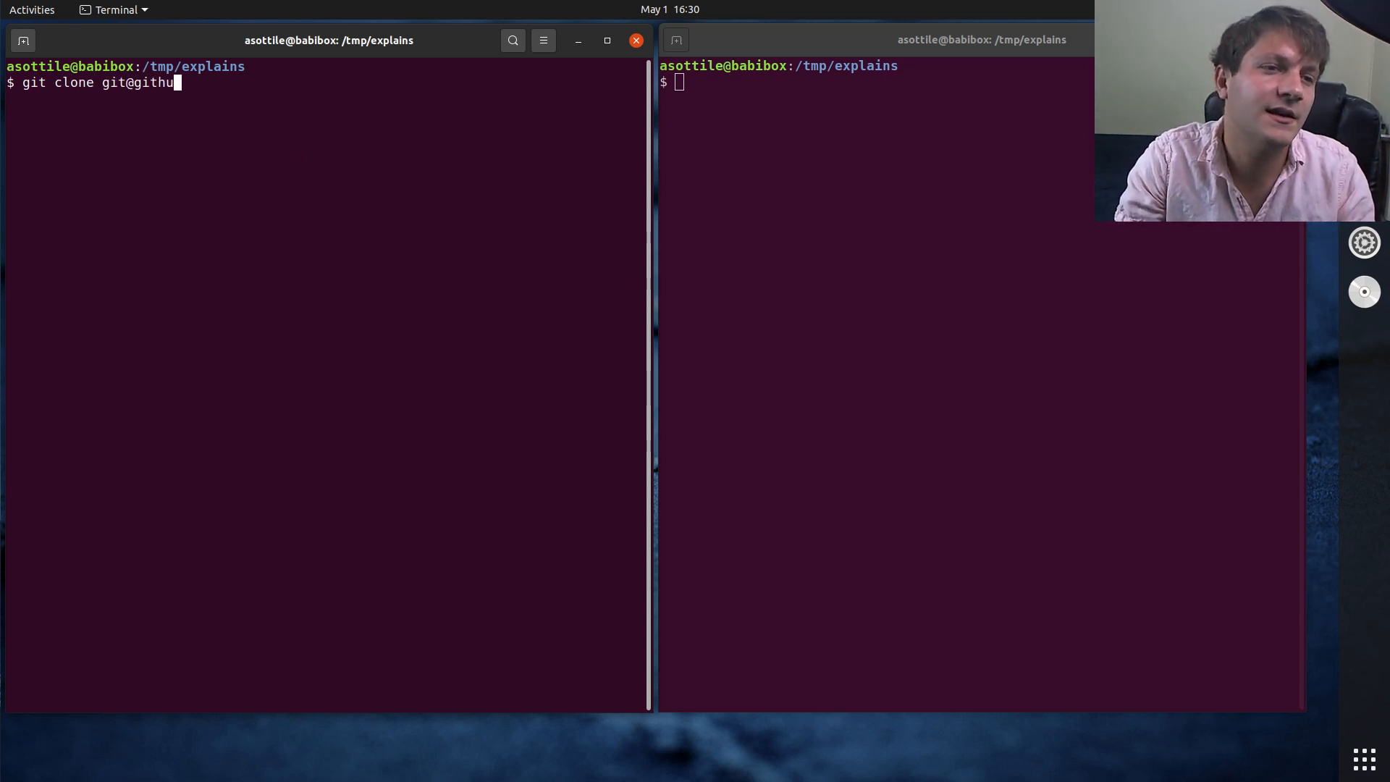
{"action": "type", "text": "b.com:asottile/pyflakes"}
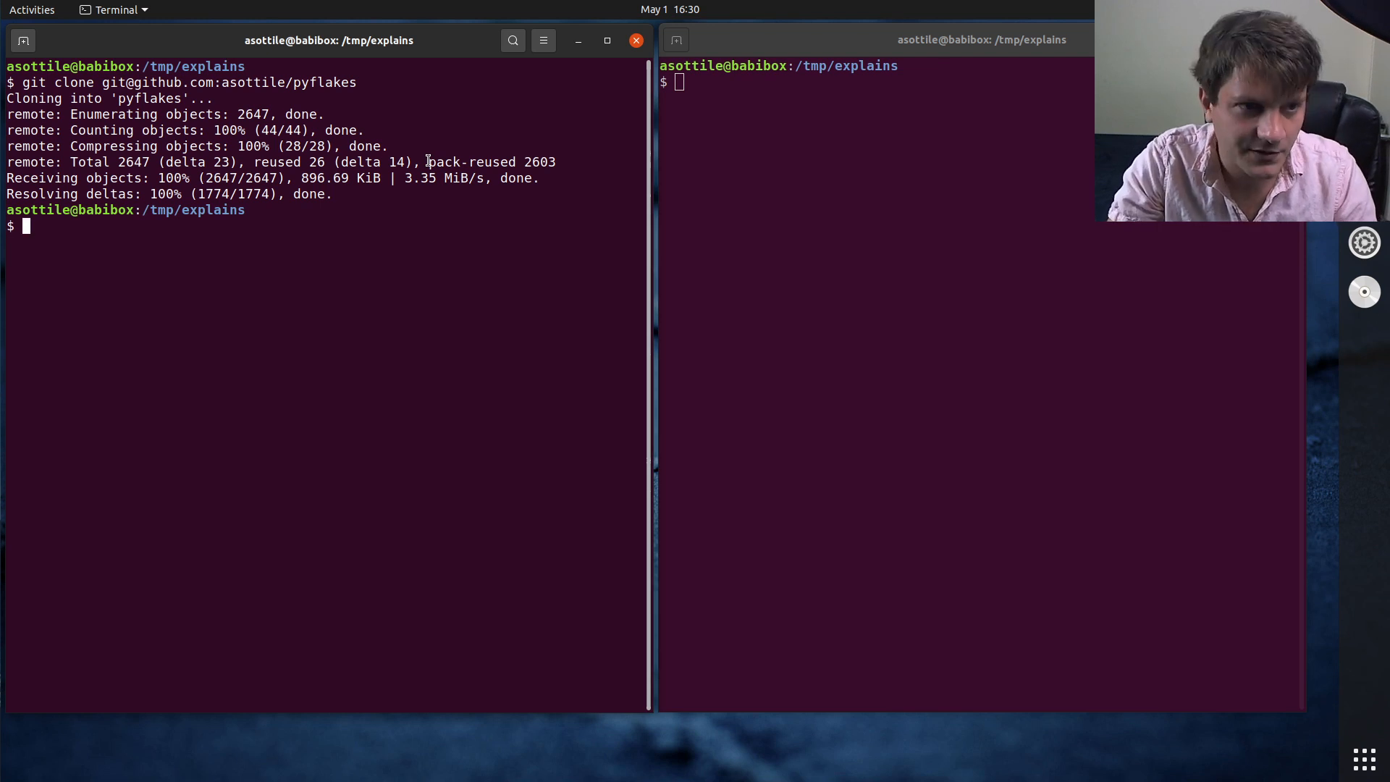
Step: Enter the cloned pyflakes repo and check log, status and remotes show a clean master with origin at the fork
{"action": "type", "text": "cd pyflakes/"}
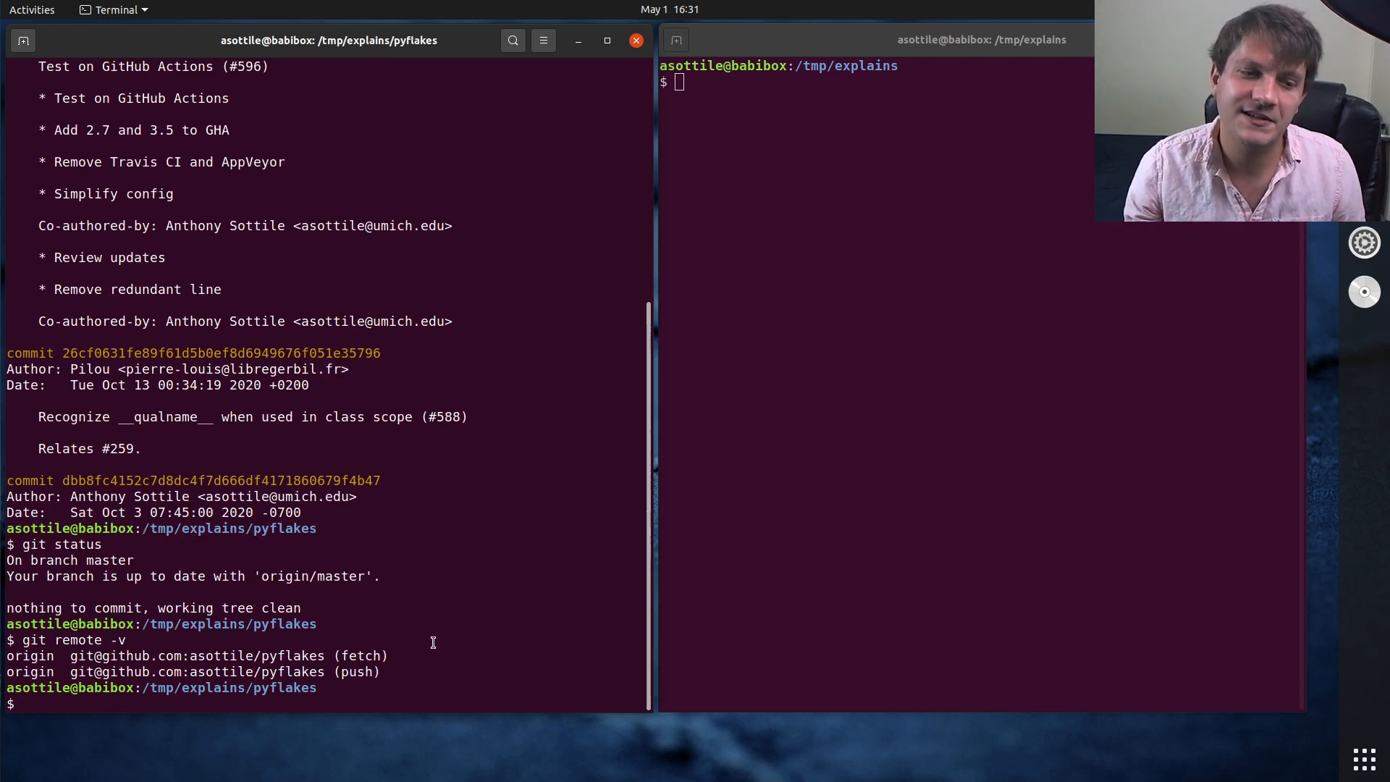
{"action": "left_click_drag", "start_coordinate": [8, 656], "coordinate": [381, 670]}
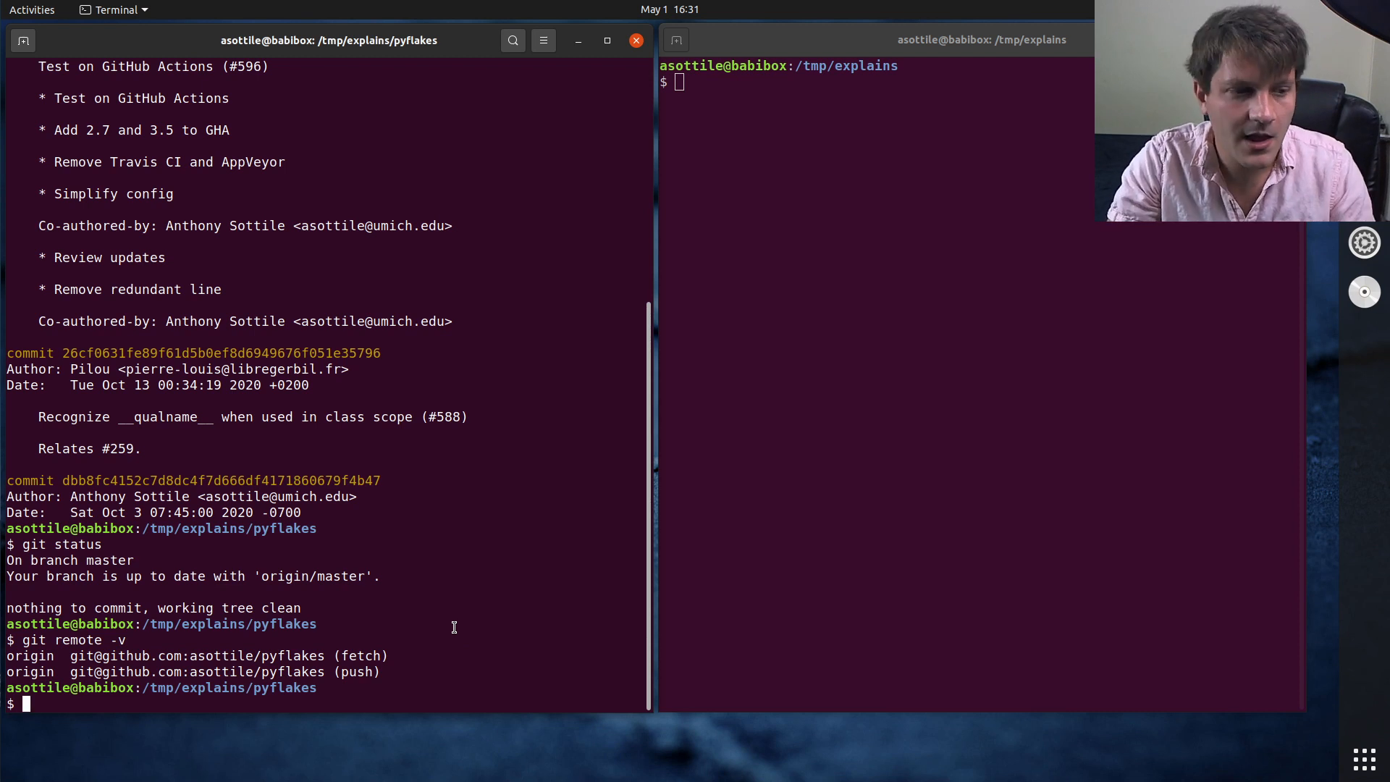
{"action": "type", "text": "git remote add upstream git"}
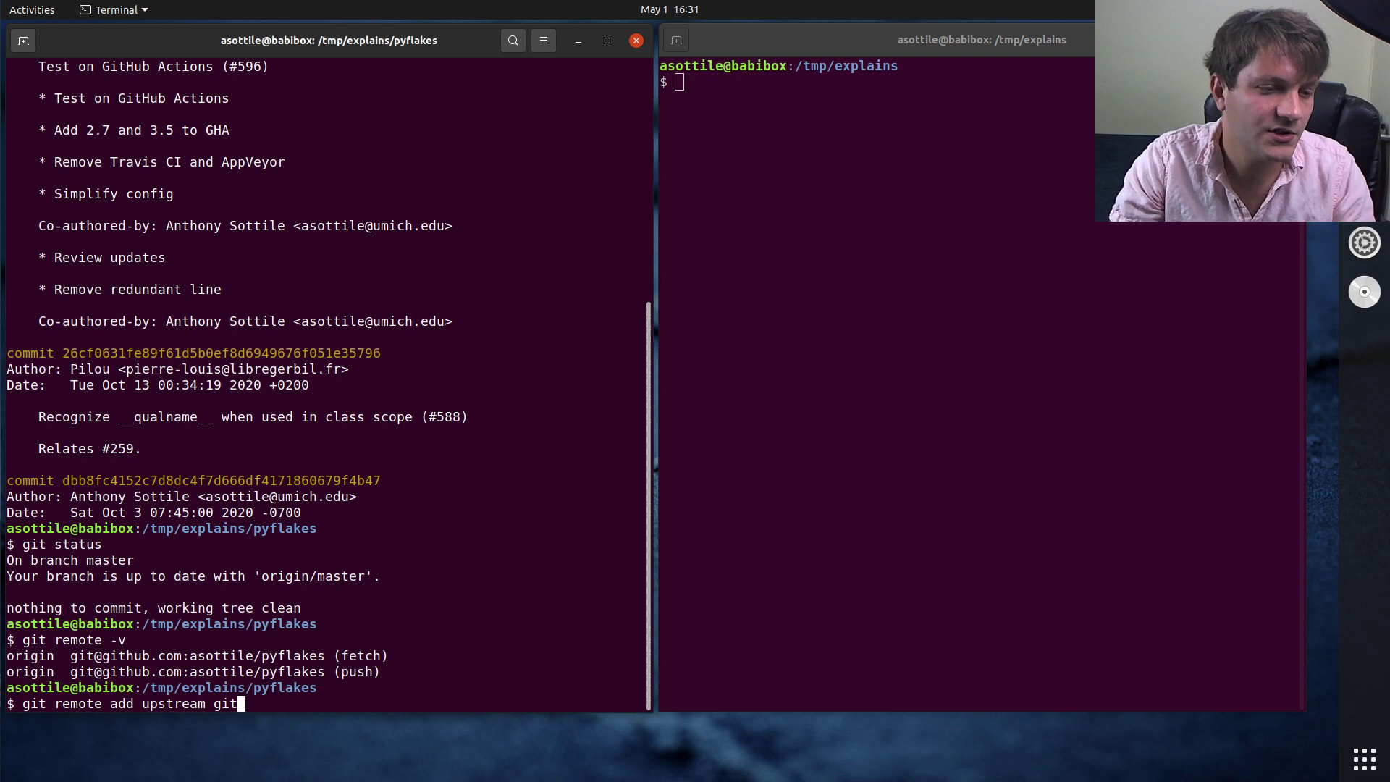
{"action": "type", "text": "@github.com:pycqa/pyflakes"}
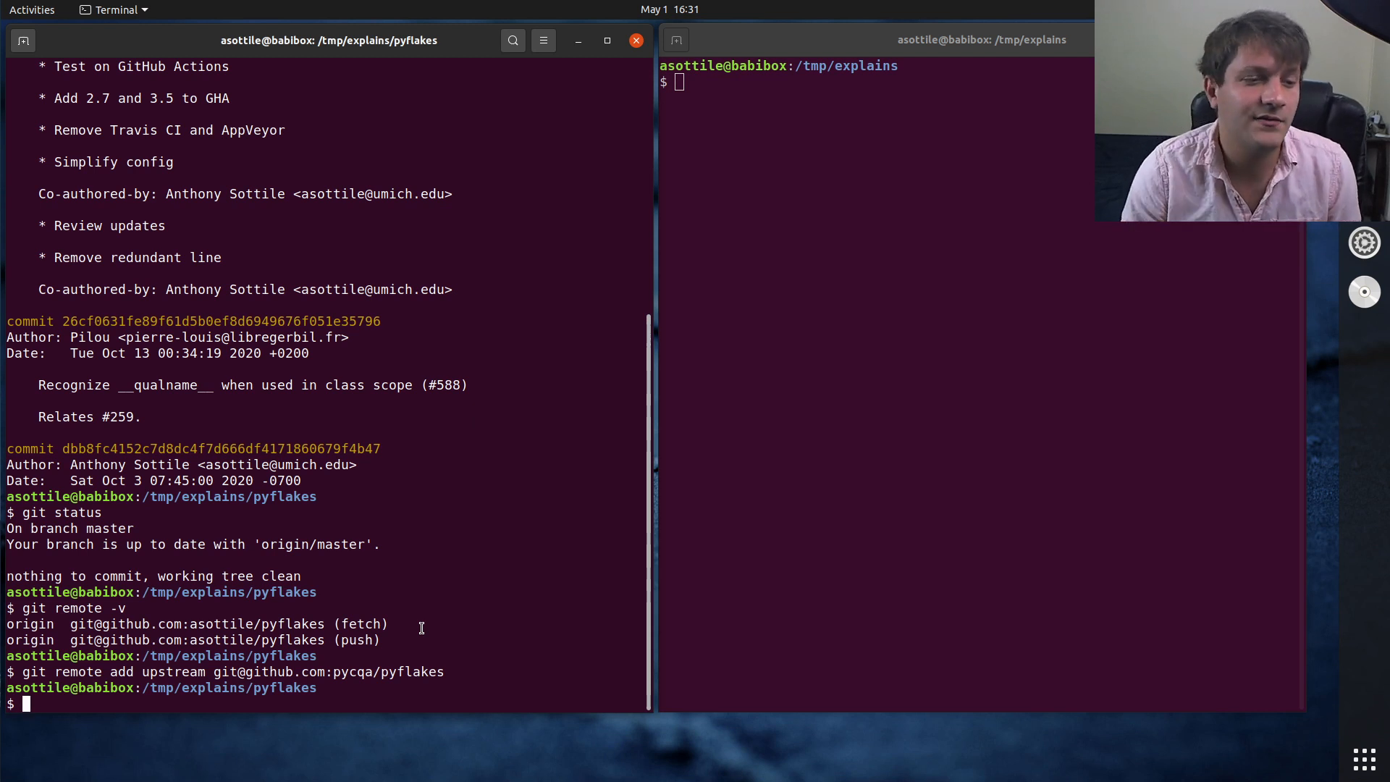
{"action": "type", "text": "git fetch upstream"}
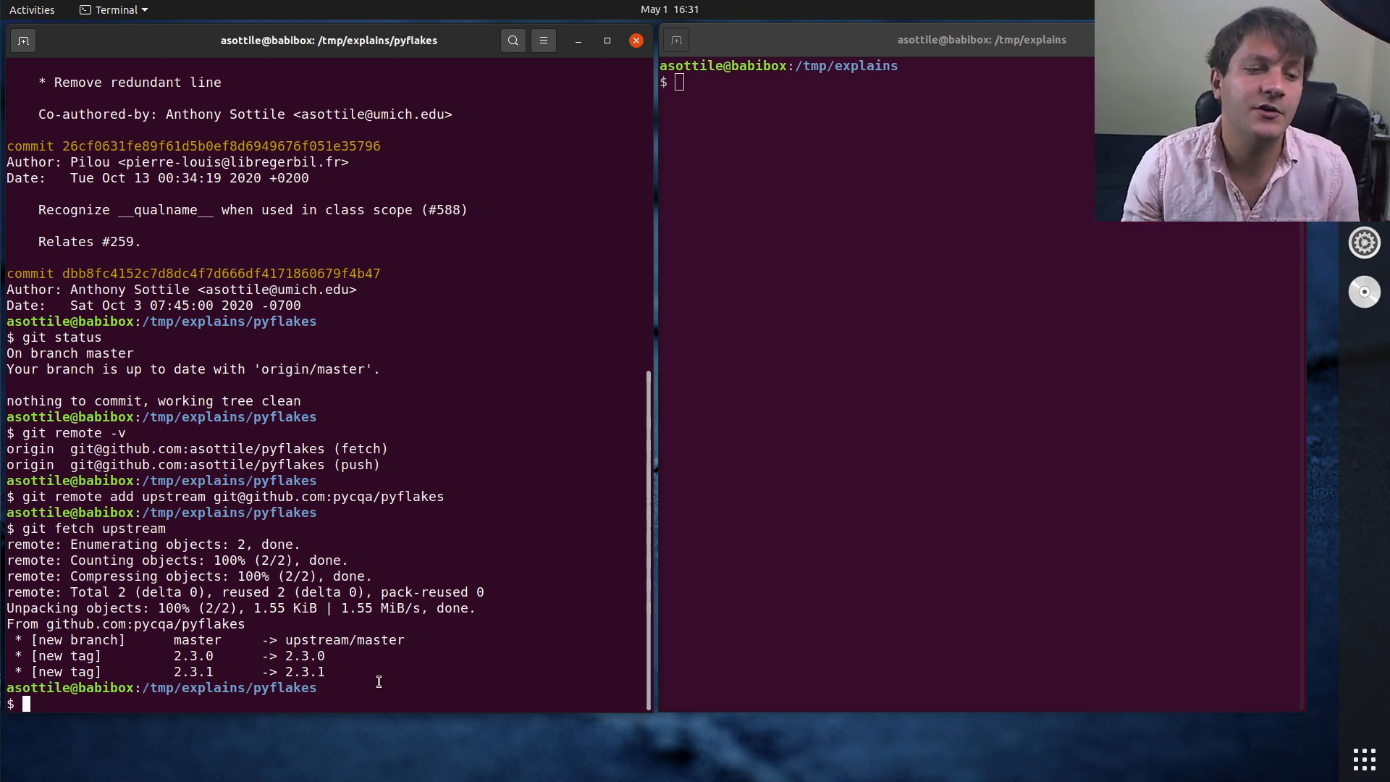
Step: List branches, then fast-forward master with git merge upstream/master --ff-only and review log and status
{"action": "type", "text": "git branc"}
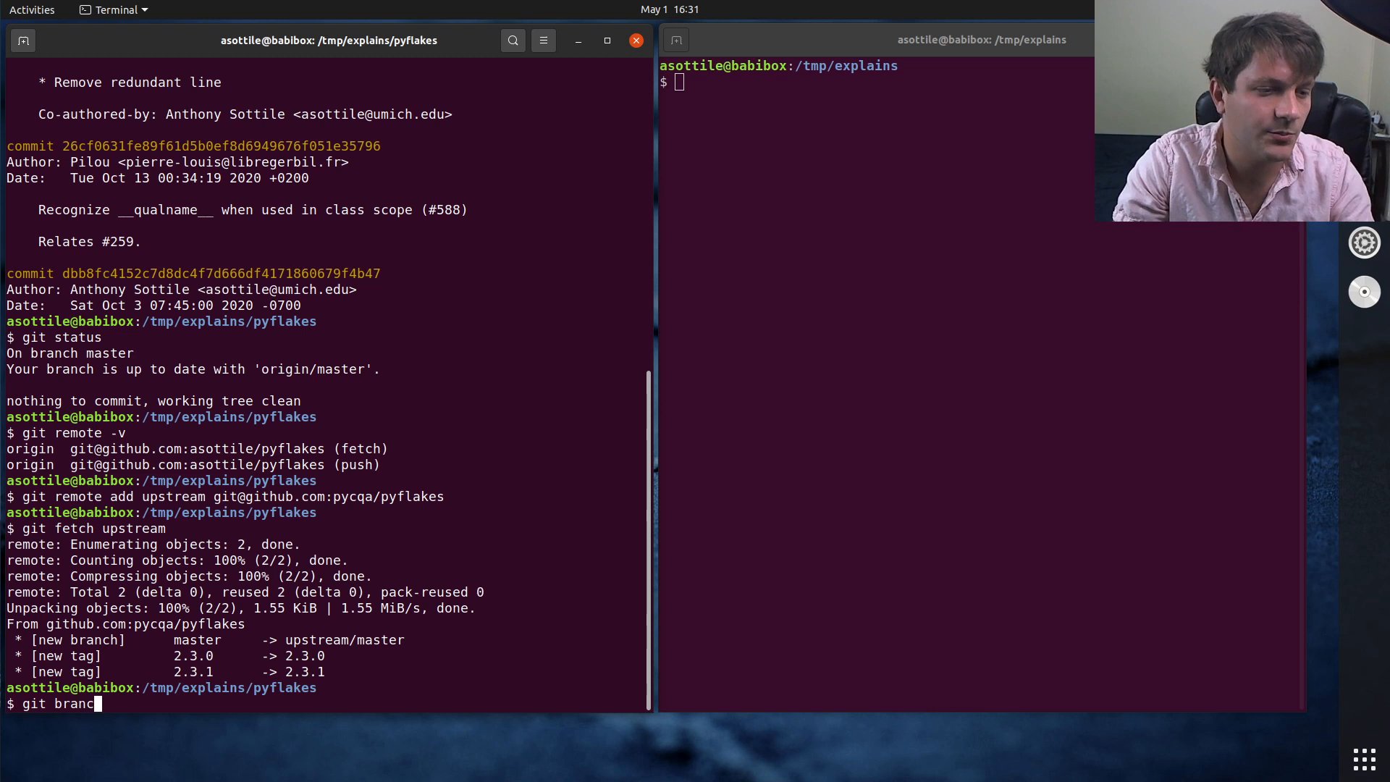
{"action": "key", "text": "Return"}
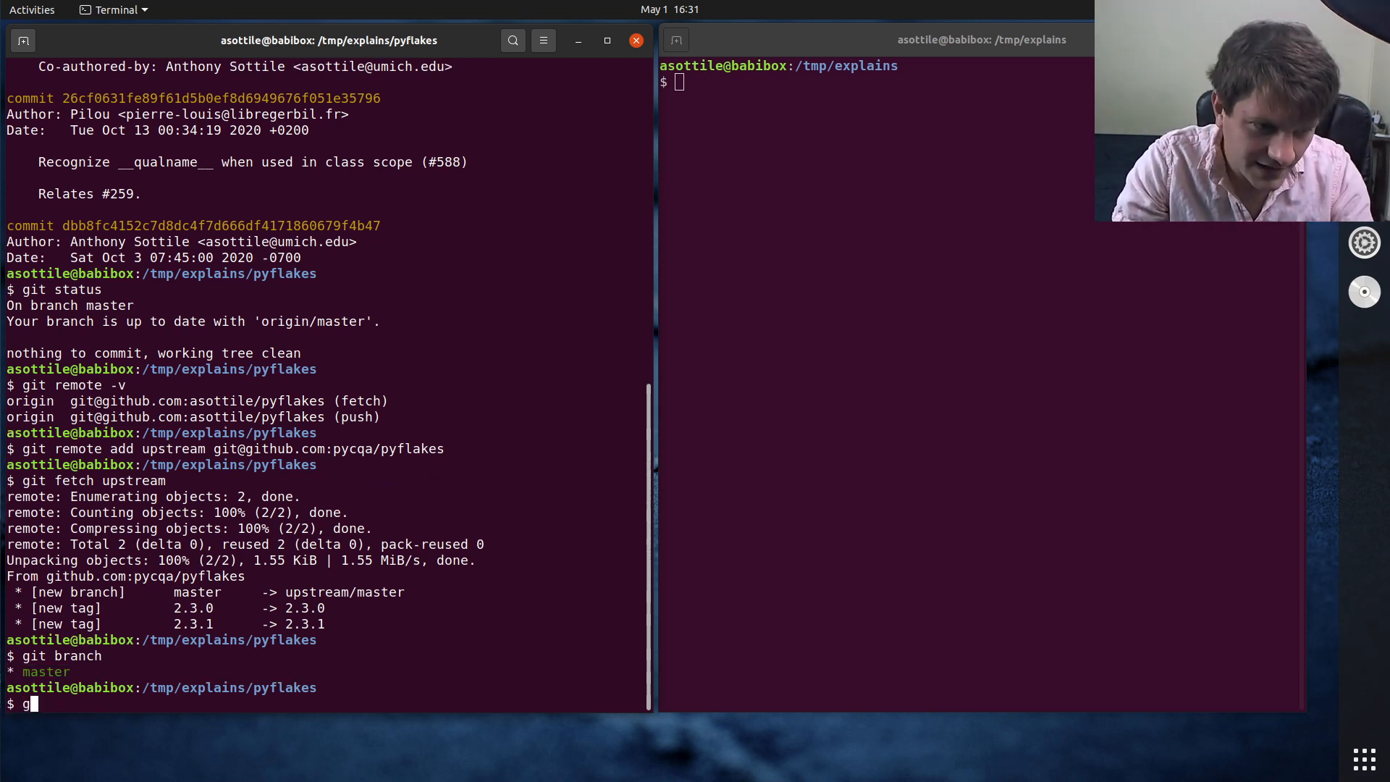
{"action": "type", "text": "it pull upstrea"}
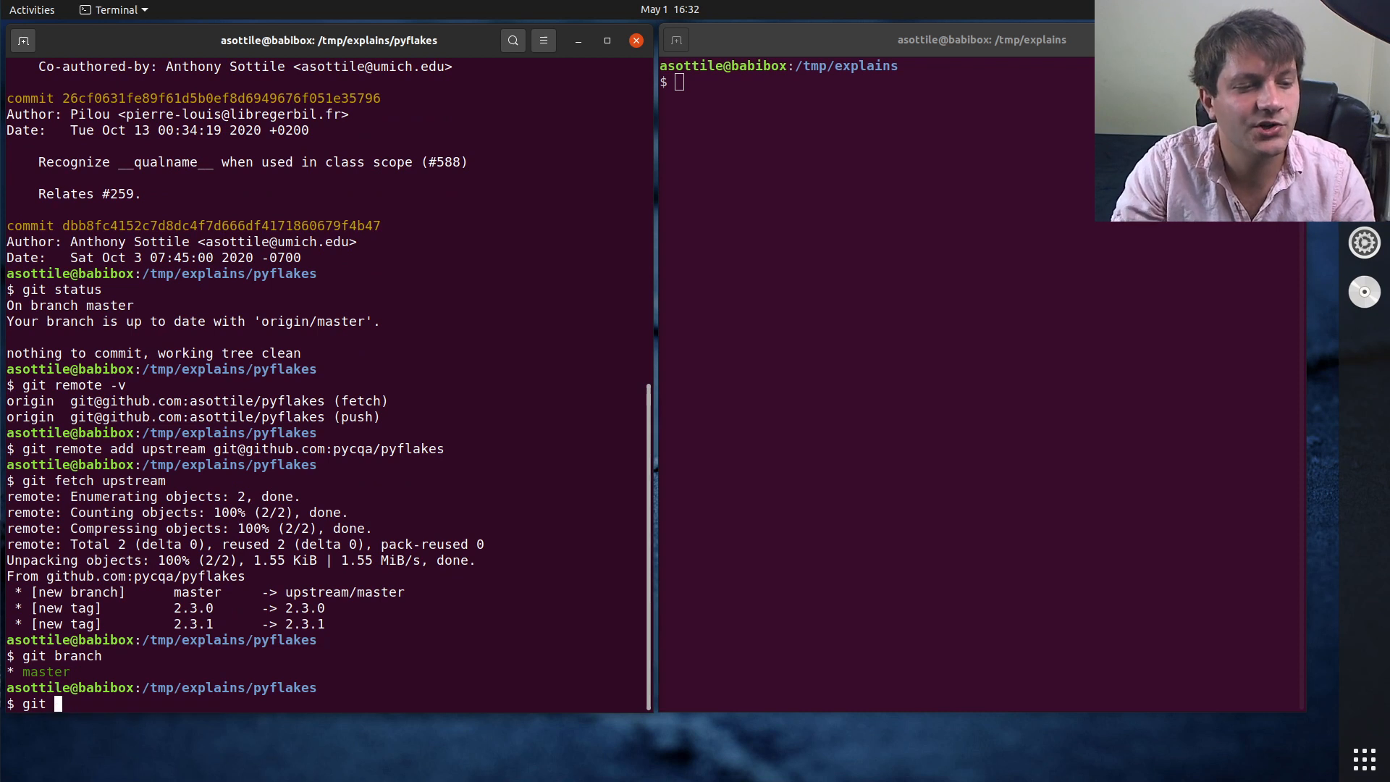
{"action": "type", "text": "m"}
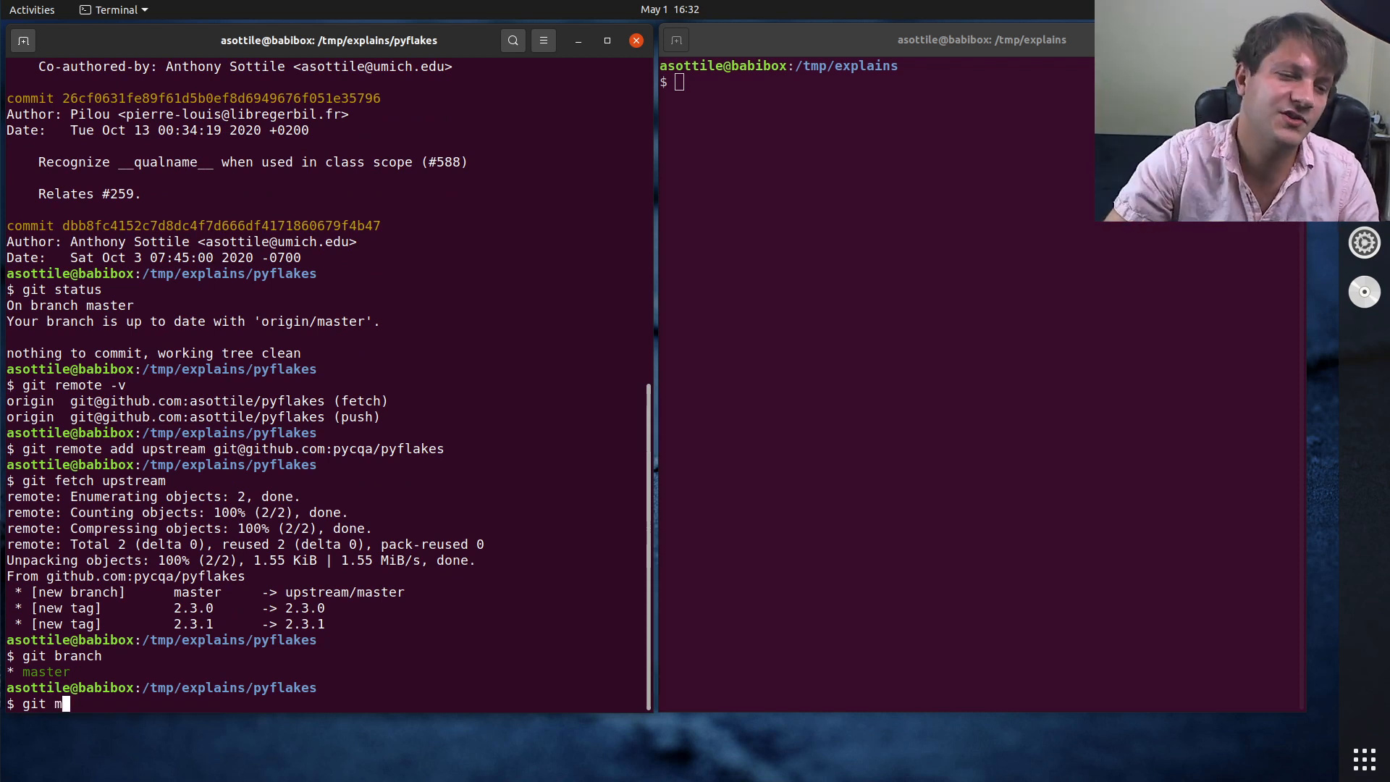
{"action": "type", "text": "erge"}
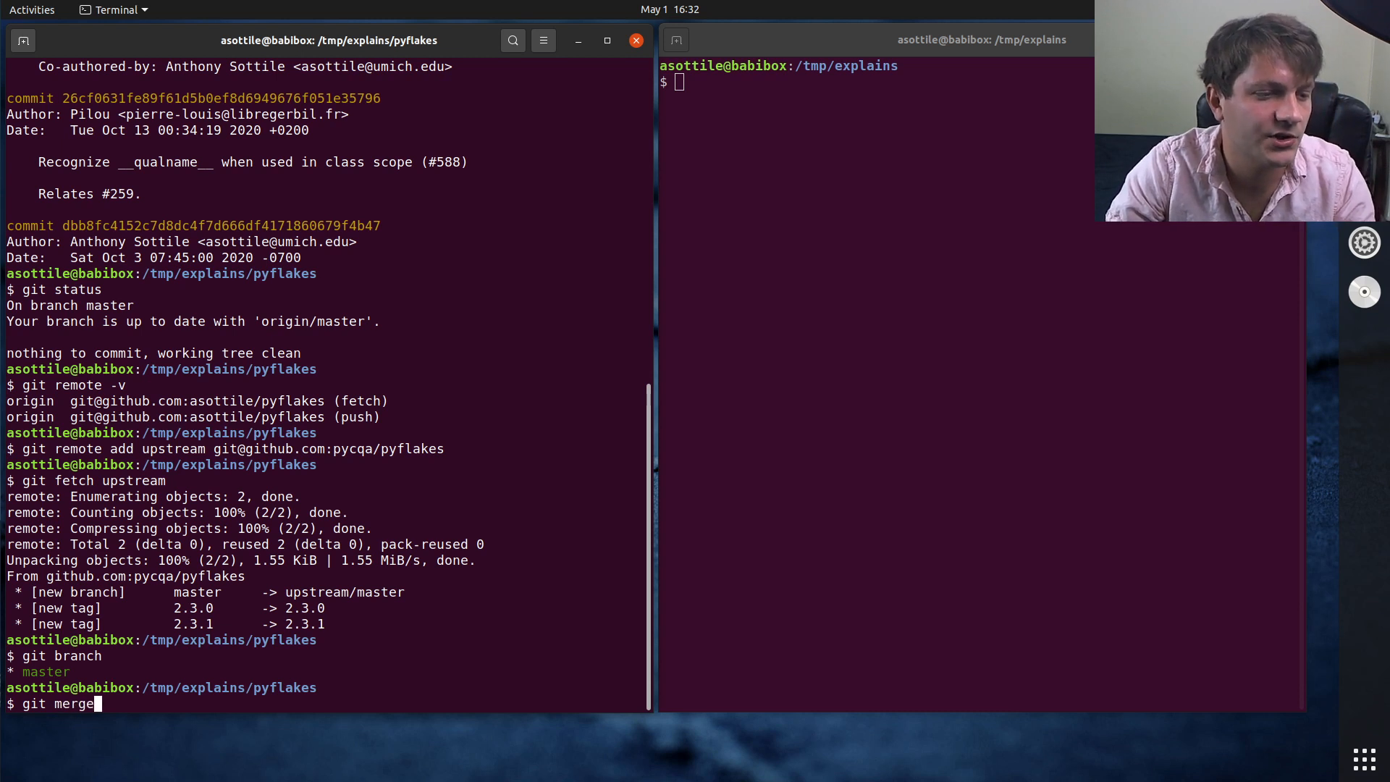
{"action": "type", "text": "upstream/master"}
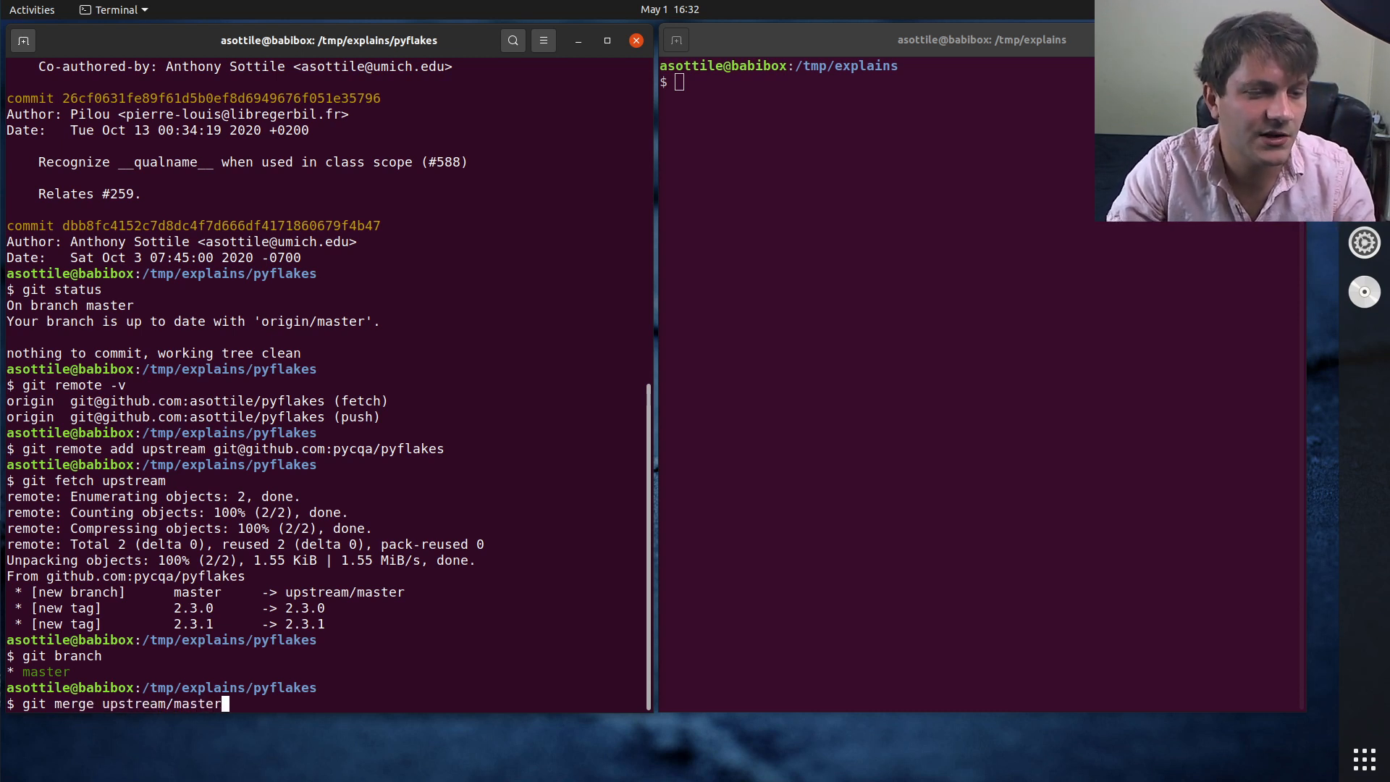
{"action": "type", "text": "--ff-only"}
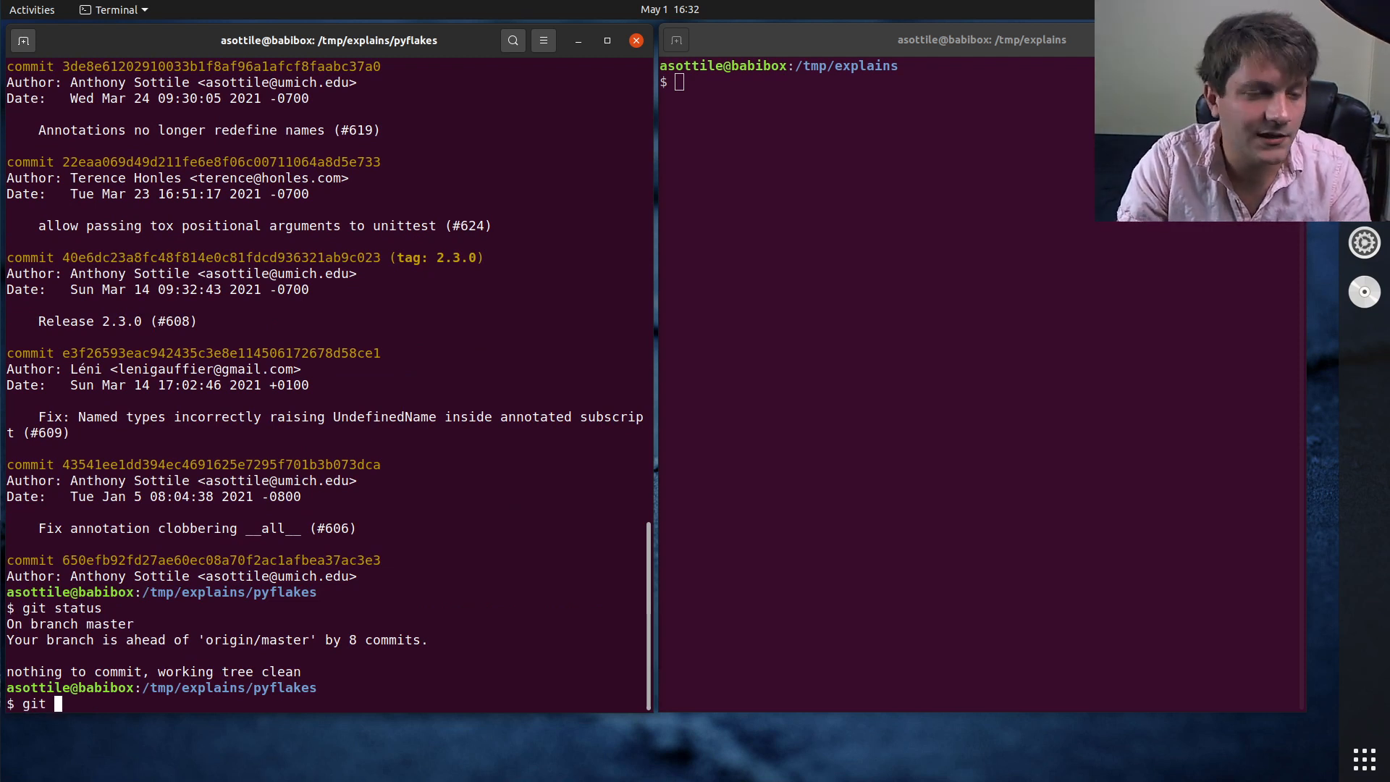
{"action": "type", "text": "push origin HEAD^C"}
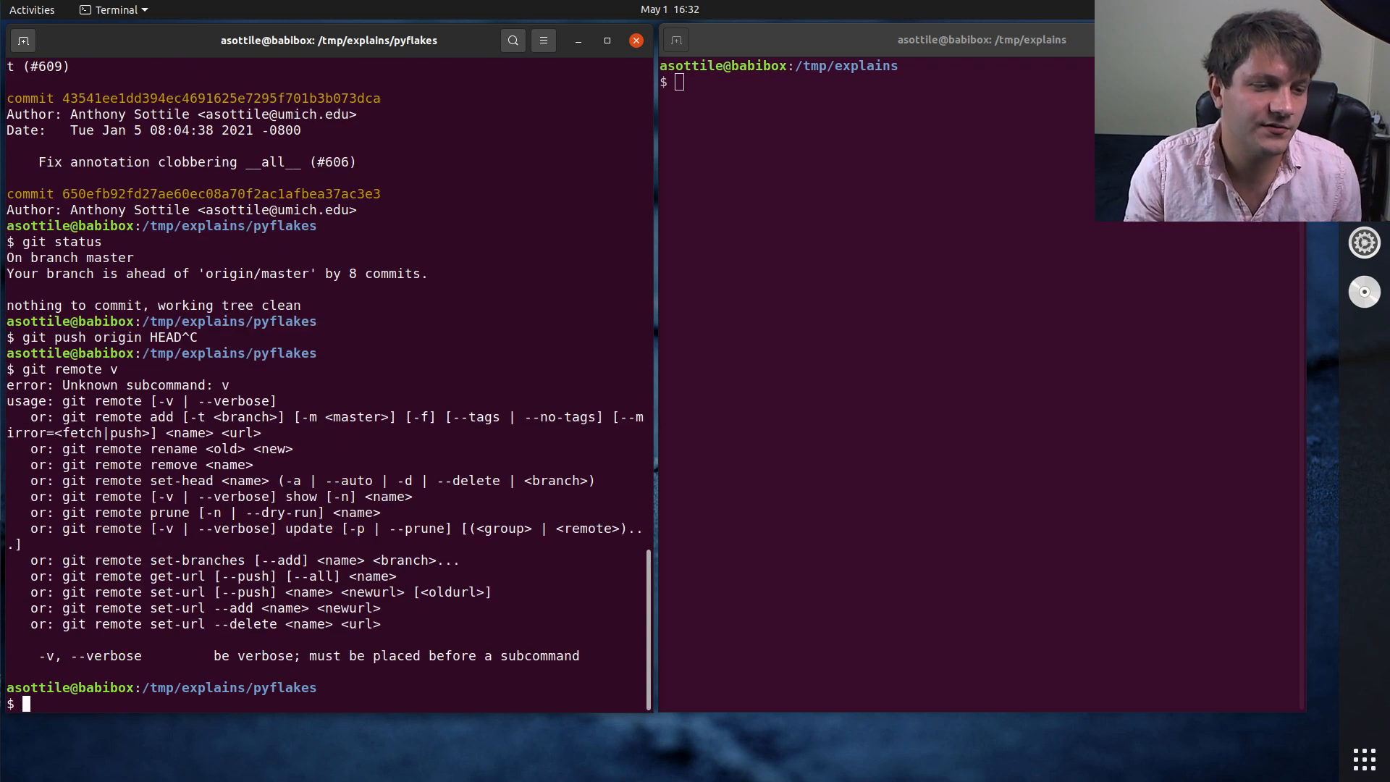
Step: Verify remotes with git remote -v and push master to the fork with git push origin HEAD
{"action": "type", "text": "git remote -v"}
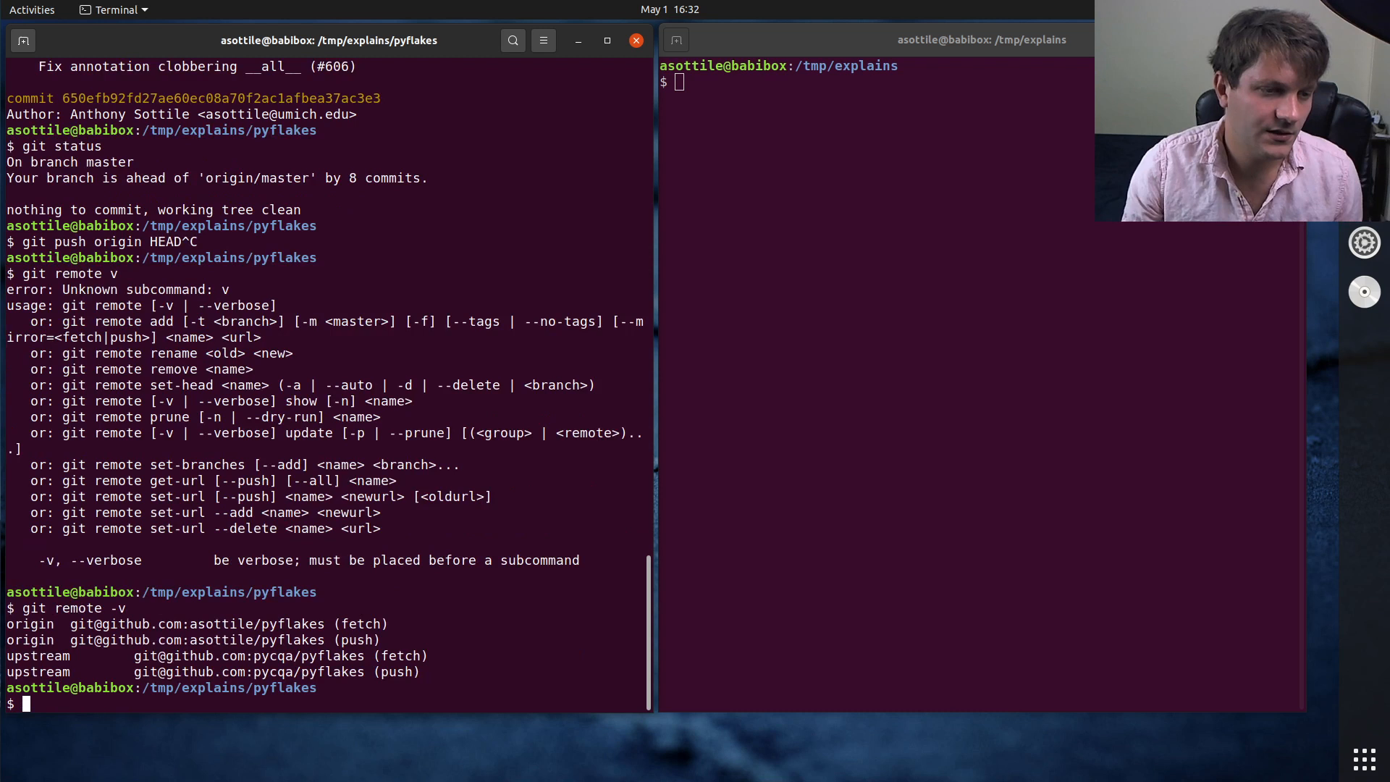
{"action": "mouse_move", "coordinate": [211, 661]}
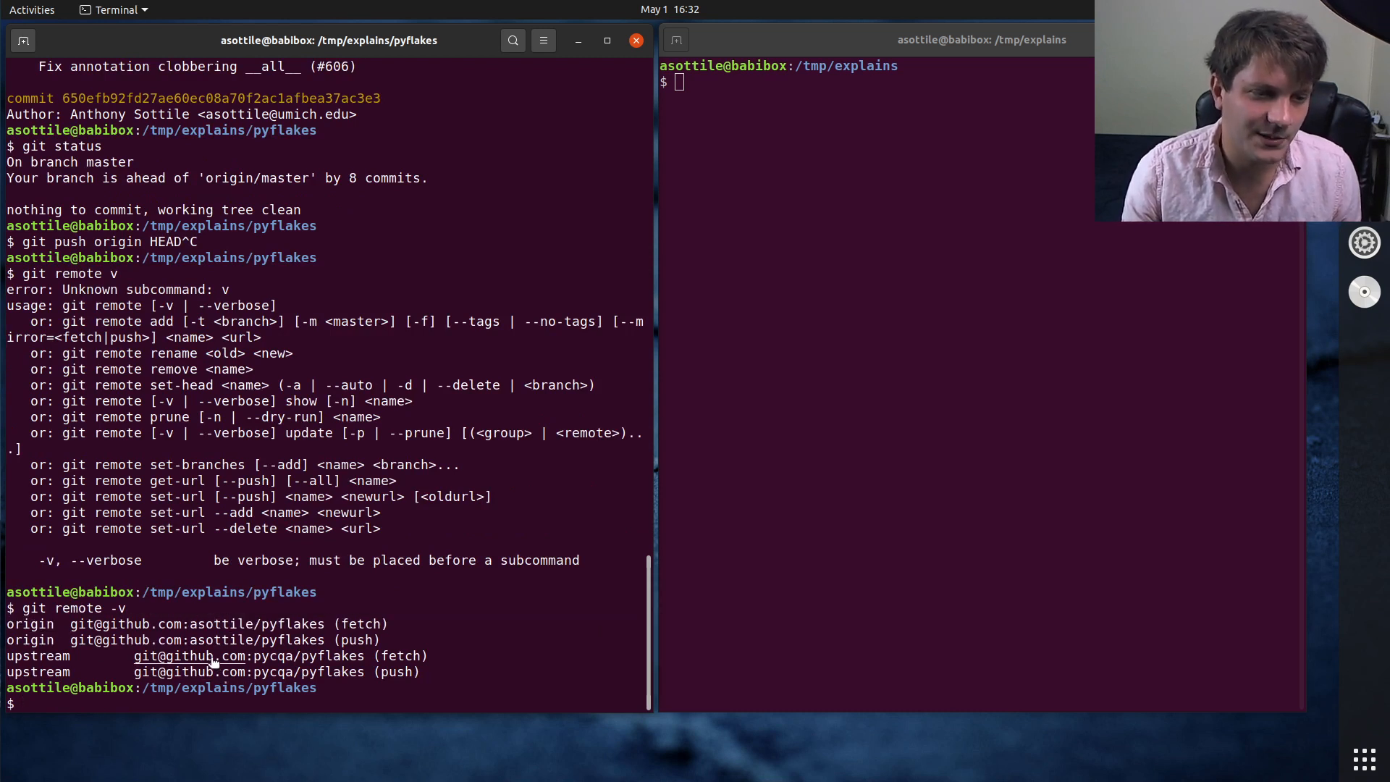
{"action": "type", "text": "i"}
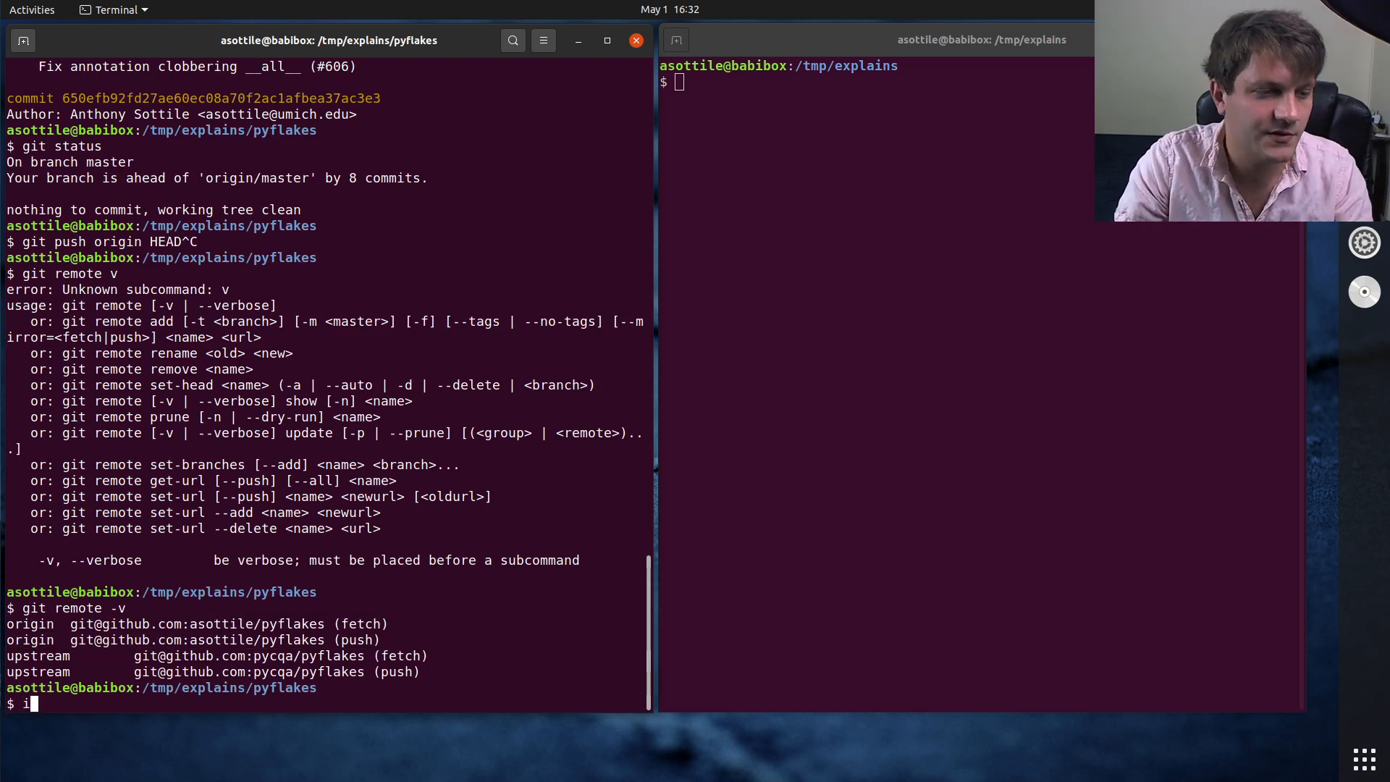
{"action": "type", "text": "git push origin HEAD"}
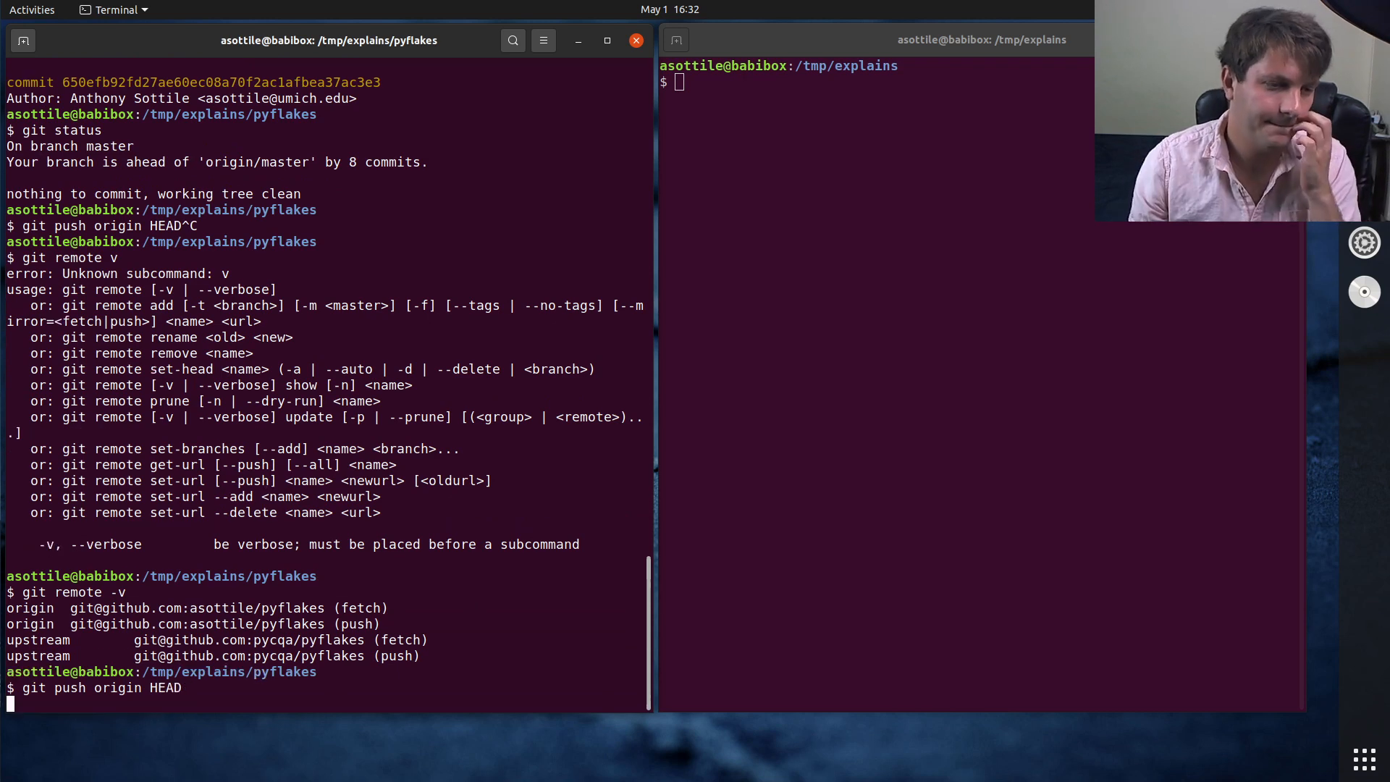
{"action": "key", "text": "Return"}
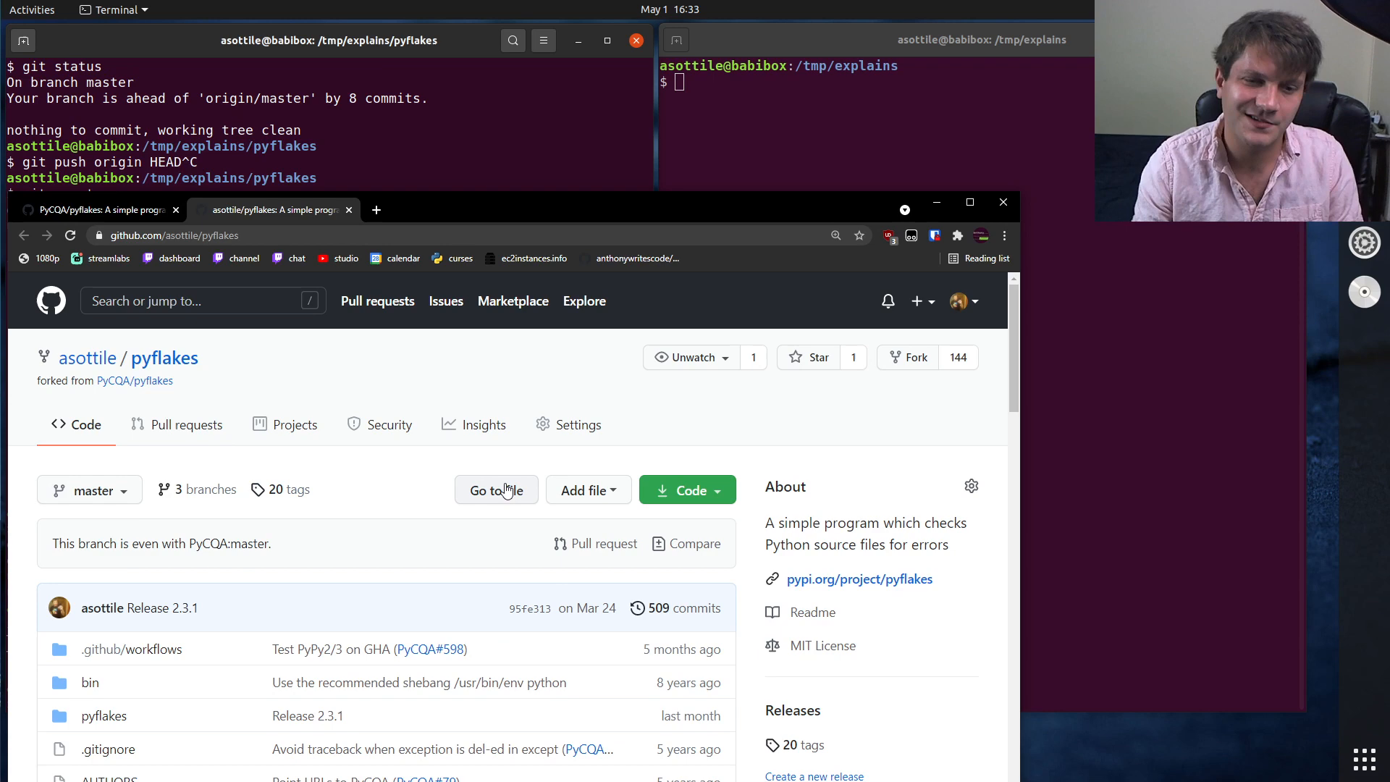
{"action": "mouse_move", "coordinate": [223, 703]}
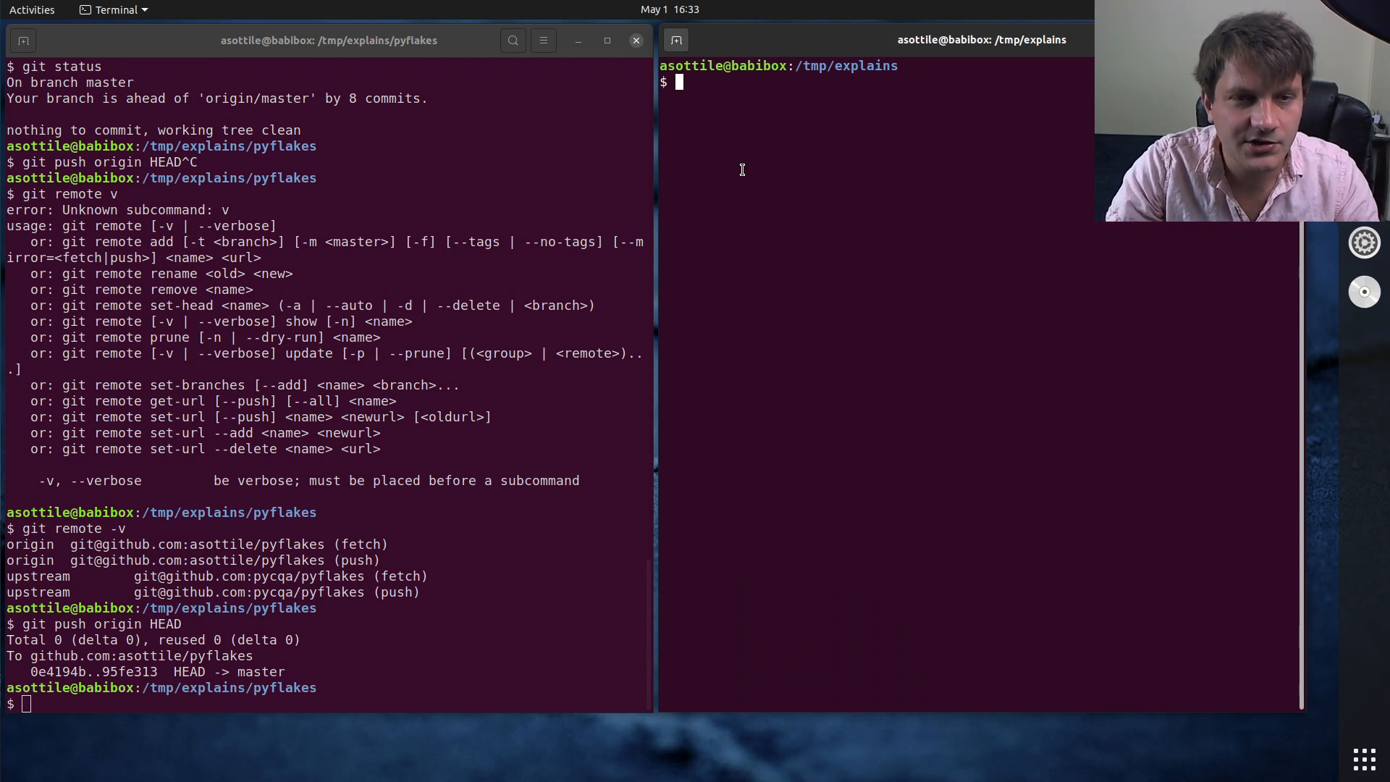
{"action": "type", "text": "rm -rf pyflakes/"}
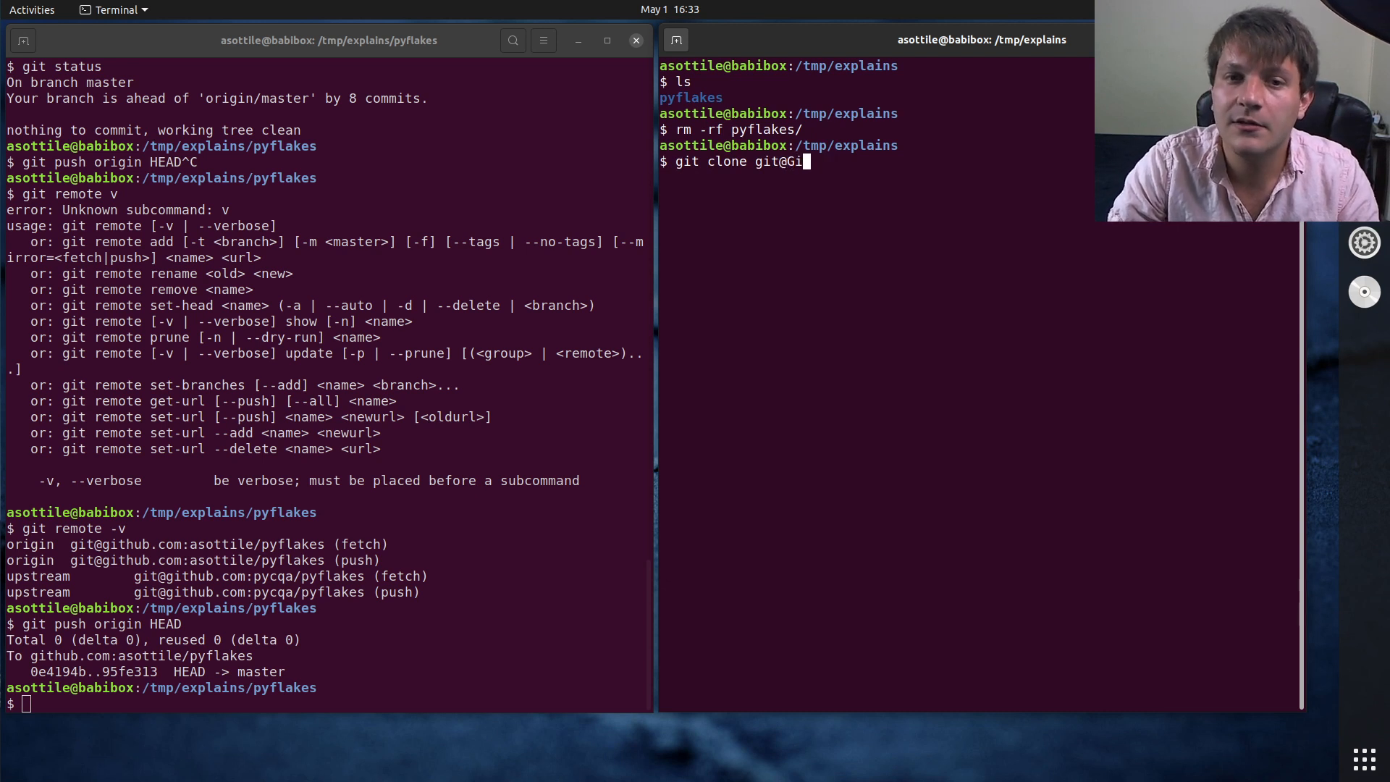
{"action": "type", "text": "thub.com:"}
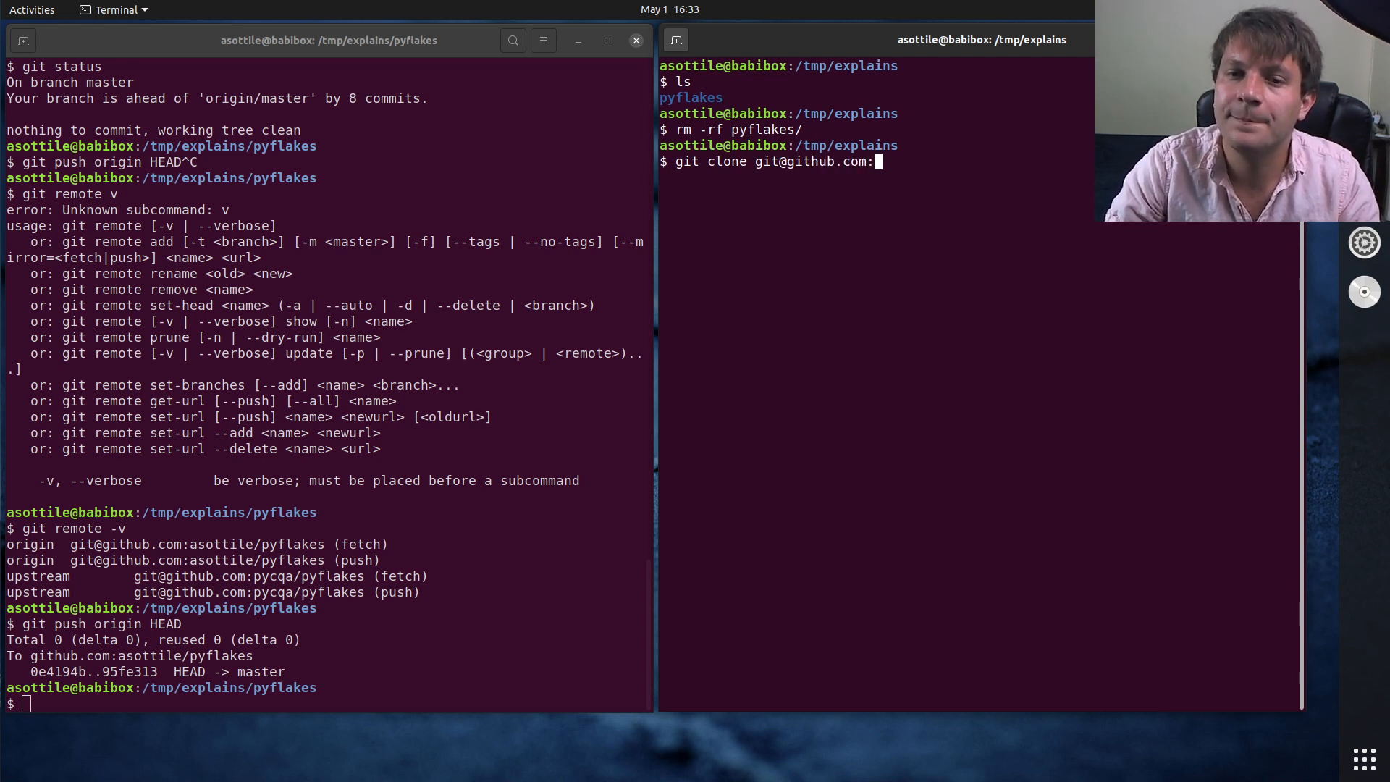
{"action": "type", "text": "pycqa/pyflakes"}
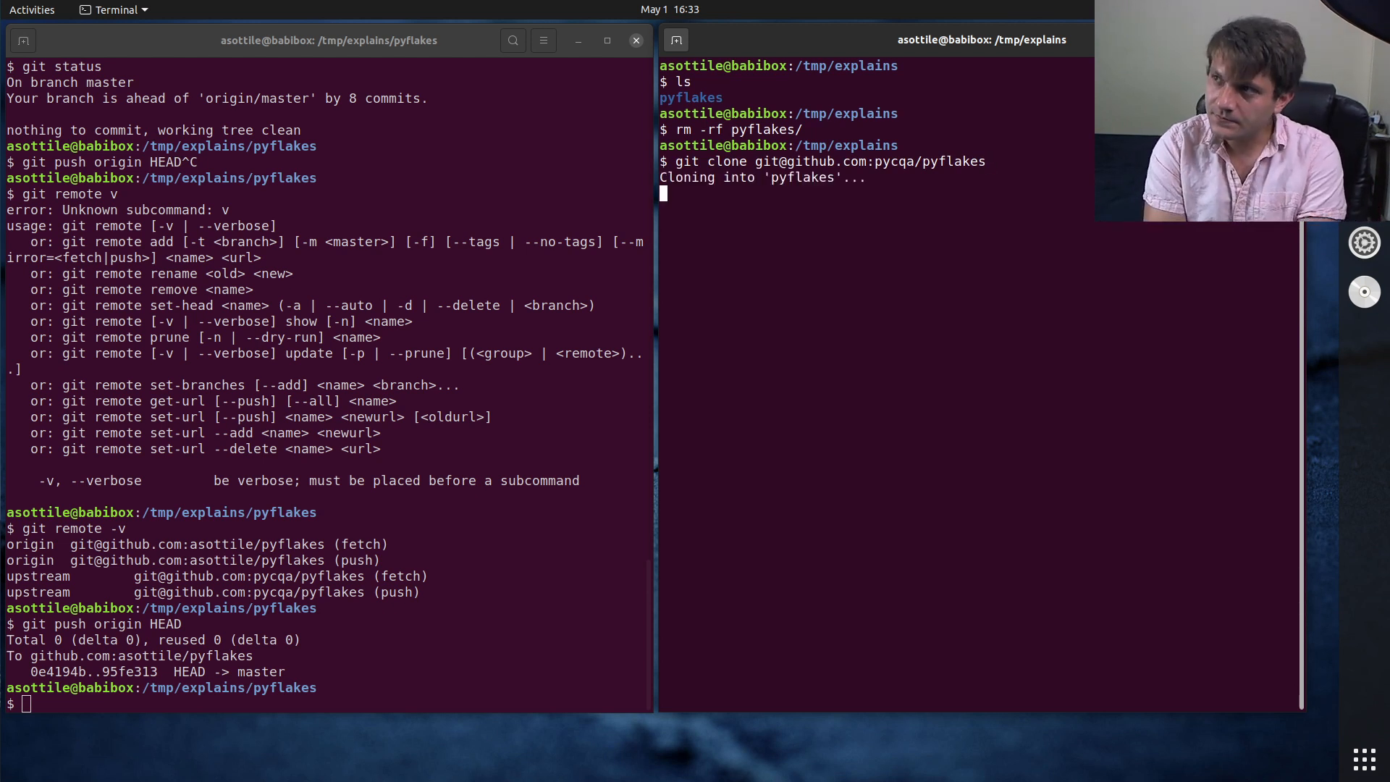
{"action": "type", "text": "cd pyflakes/"}
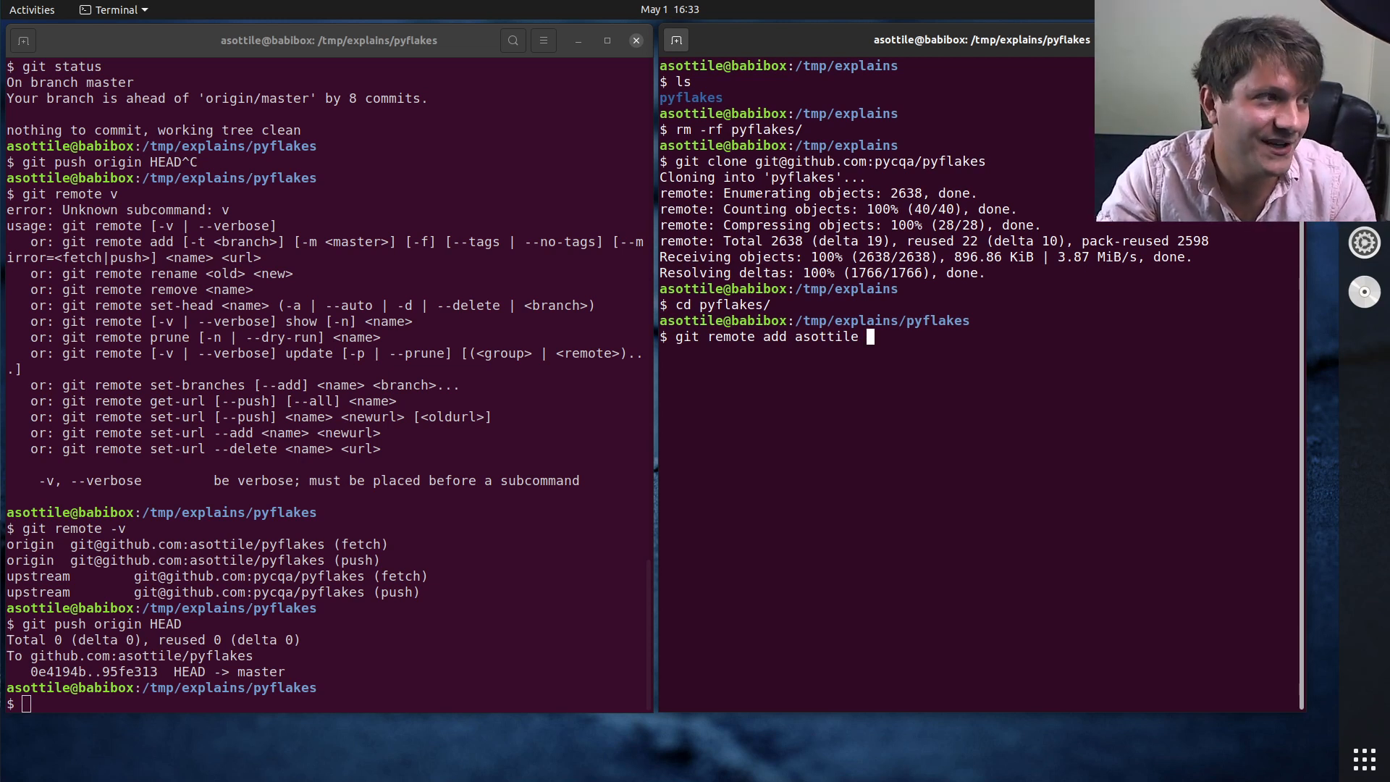
Step: Add the asottile/pyflakes fork as a remote and fetch its branches with git fetch asottile
{"action": "type", "text": "git@github.com:aso"}
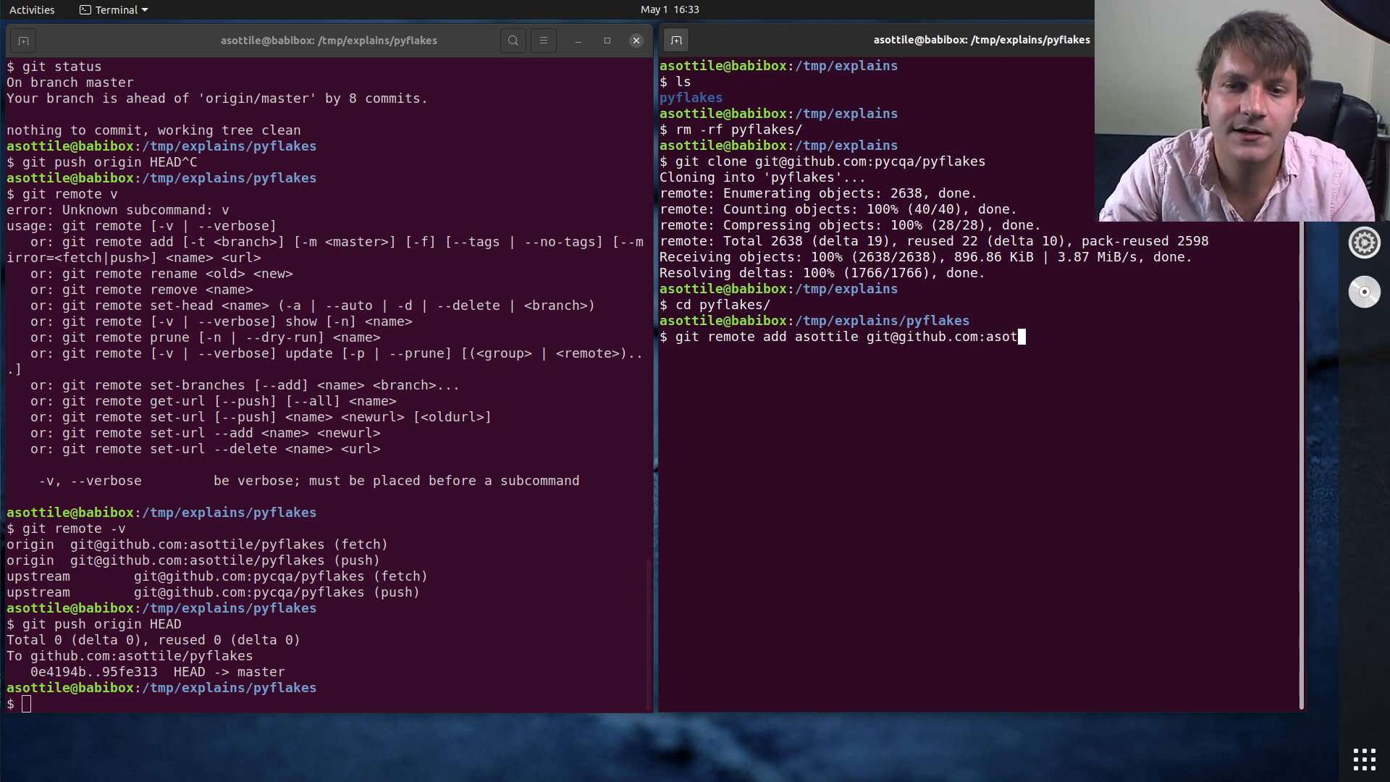
{"action": "type", "text": "tle/pyflakes"}
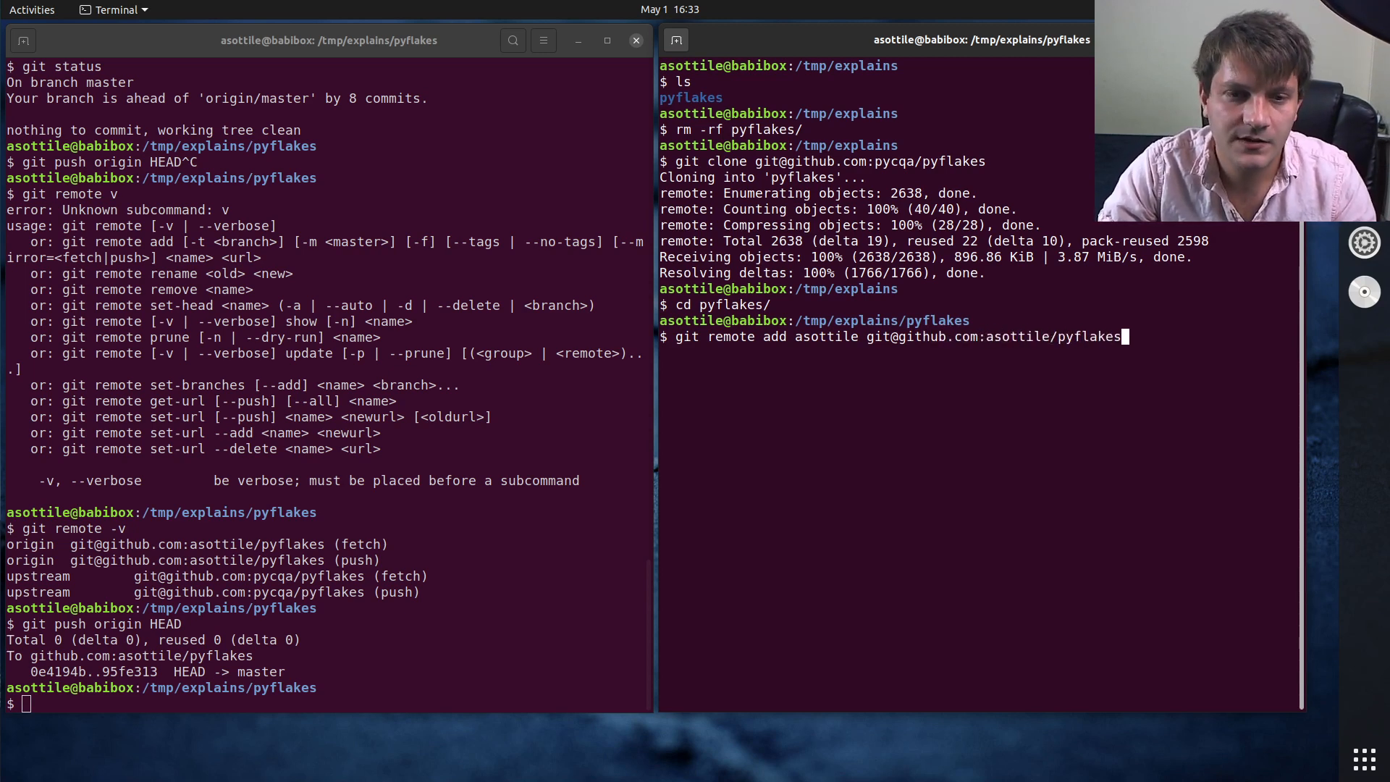
{"action": "type", "text": "git fetch as"}
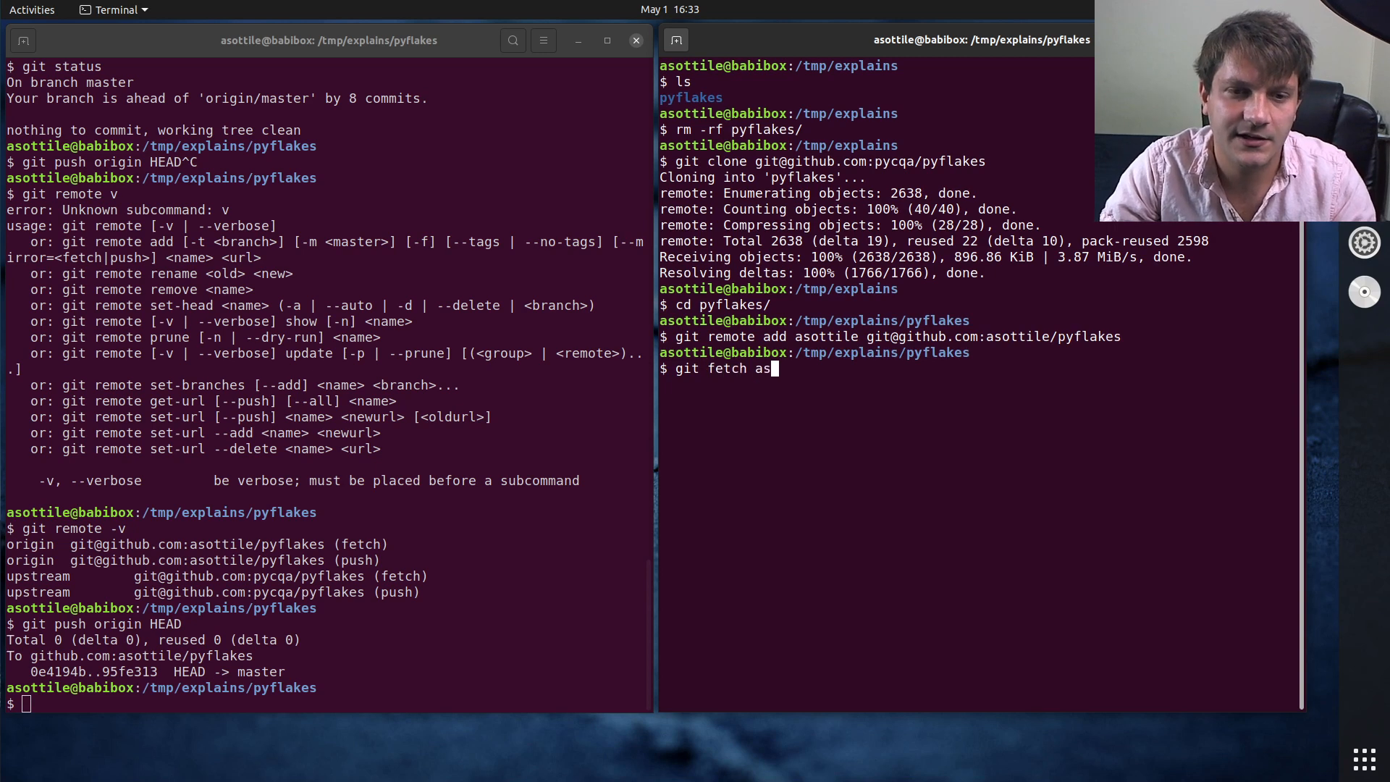
{"action": "type", "text": "ottile"}
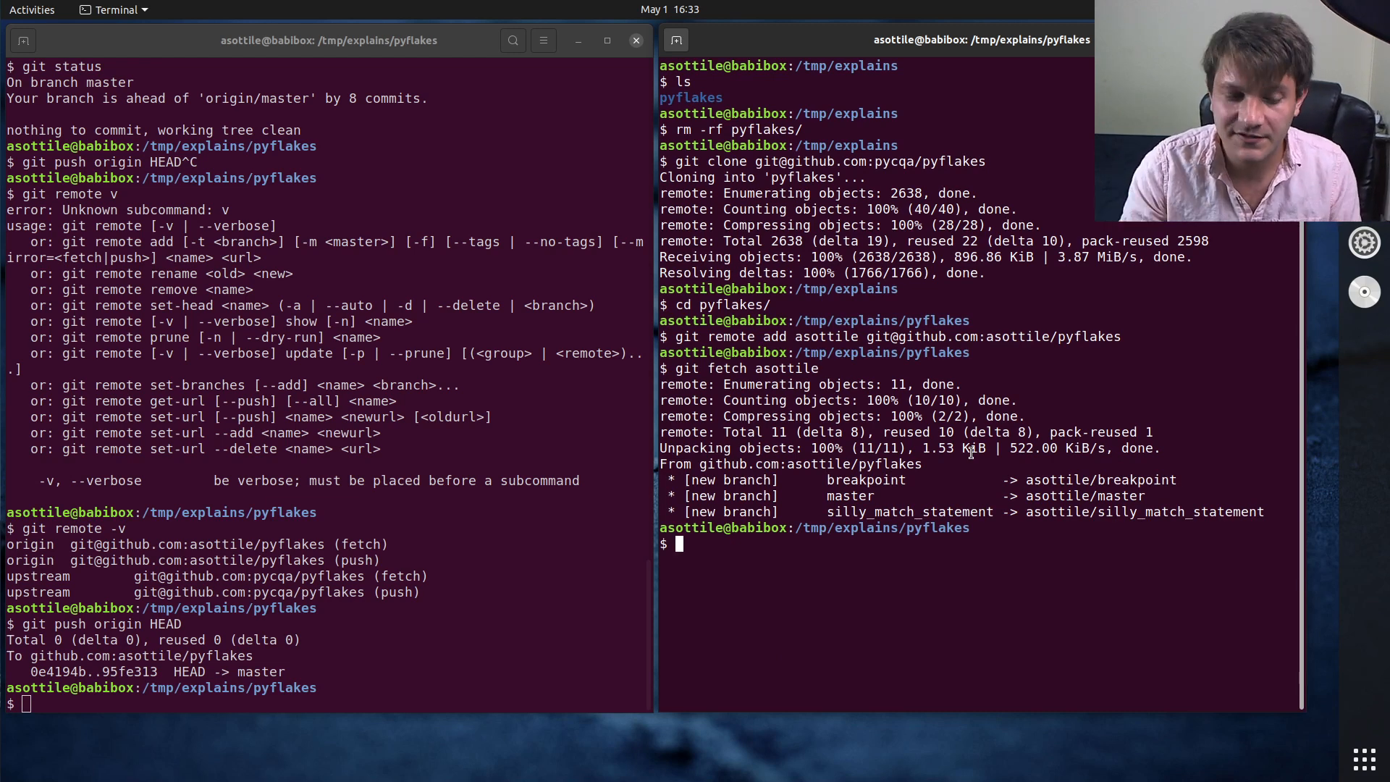
Step: Check out new_branch from origin/master, review its log, then list remotes before re-cloning upstream pyflakes
{"action": "type", "text": "git checkout o"}
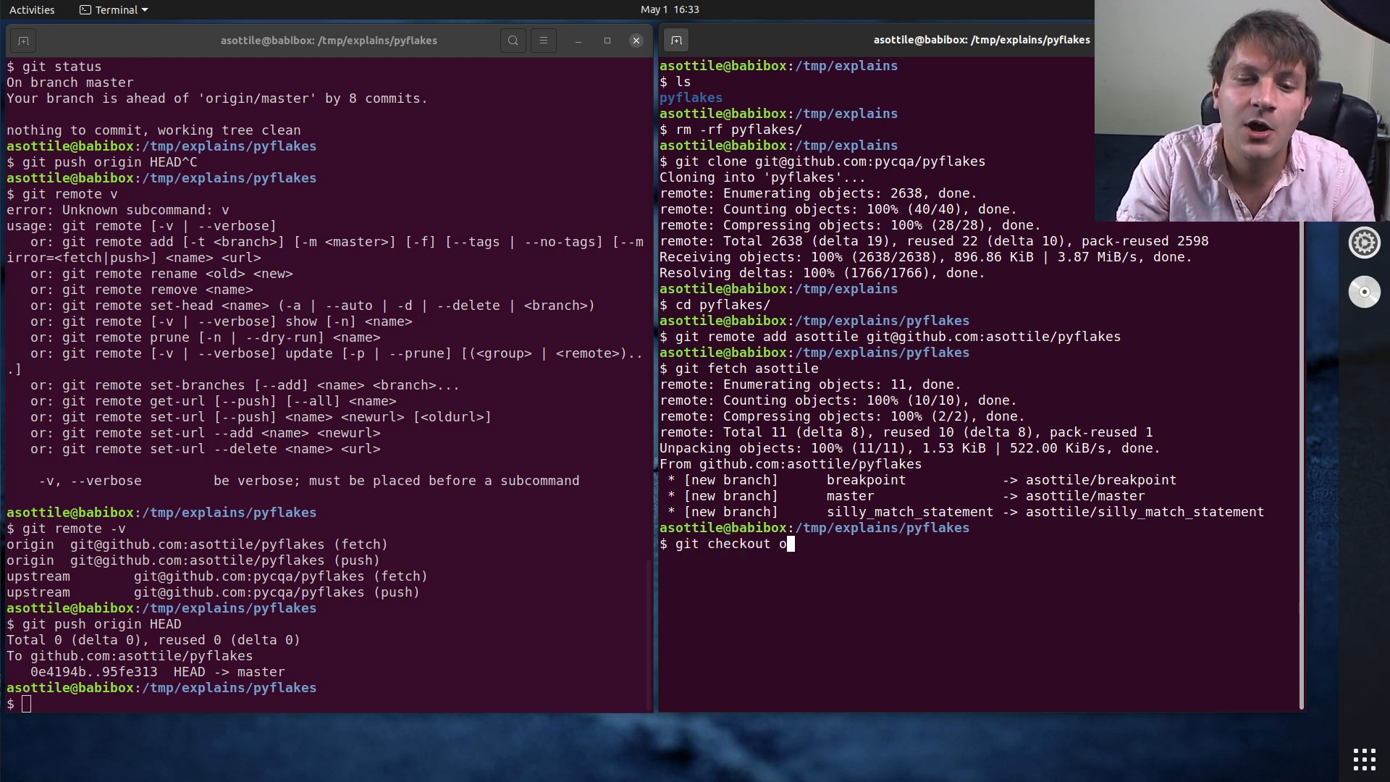
{"action": "type", "text": "rigin/master -b"}
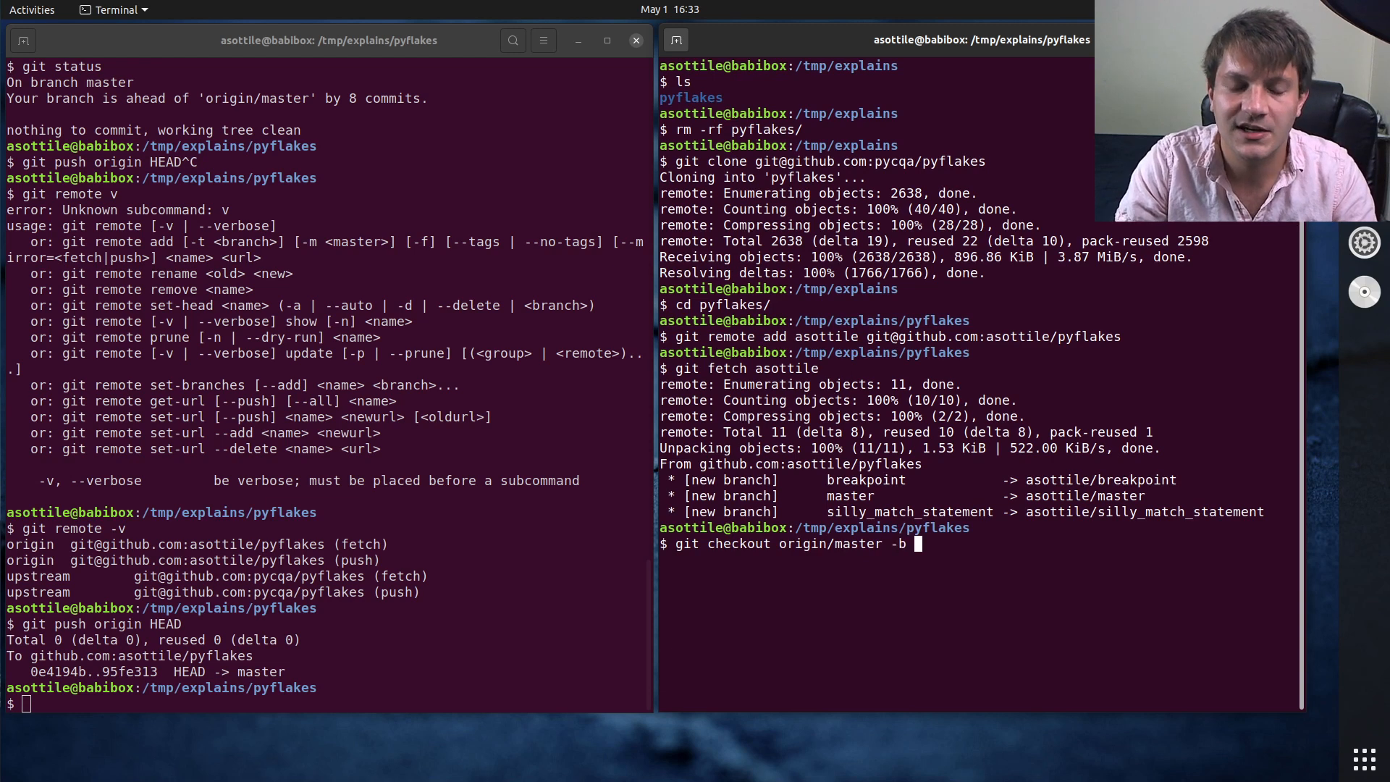
{"action": "type", "text": "new_B"}
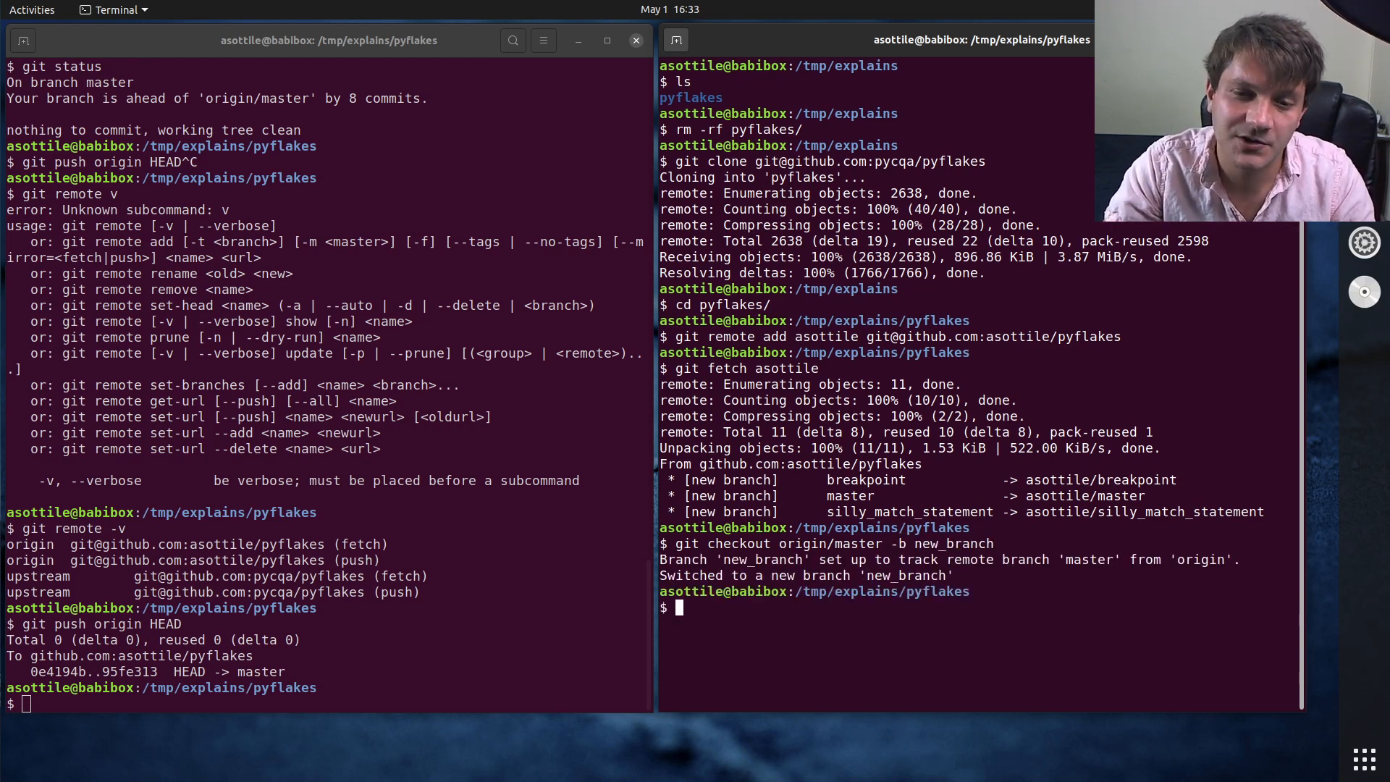
{"action": "type", "text": "git l"}
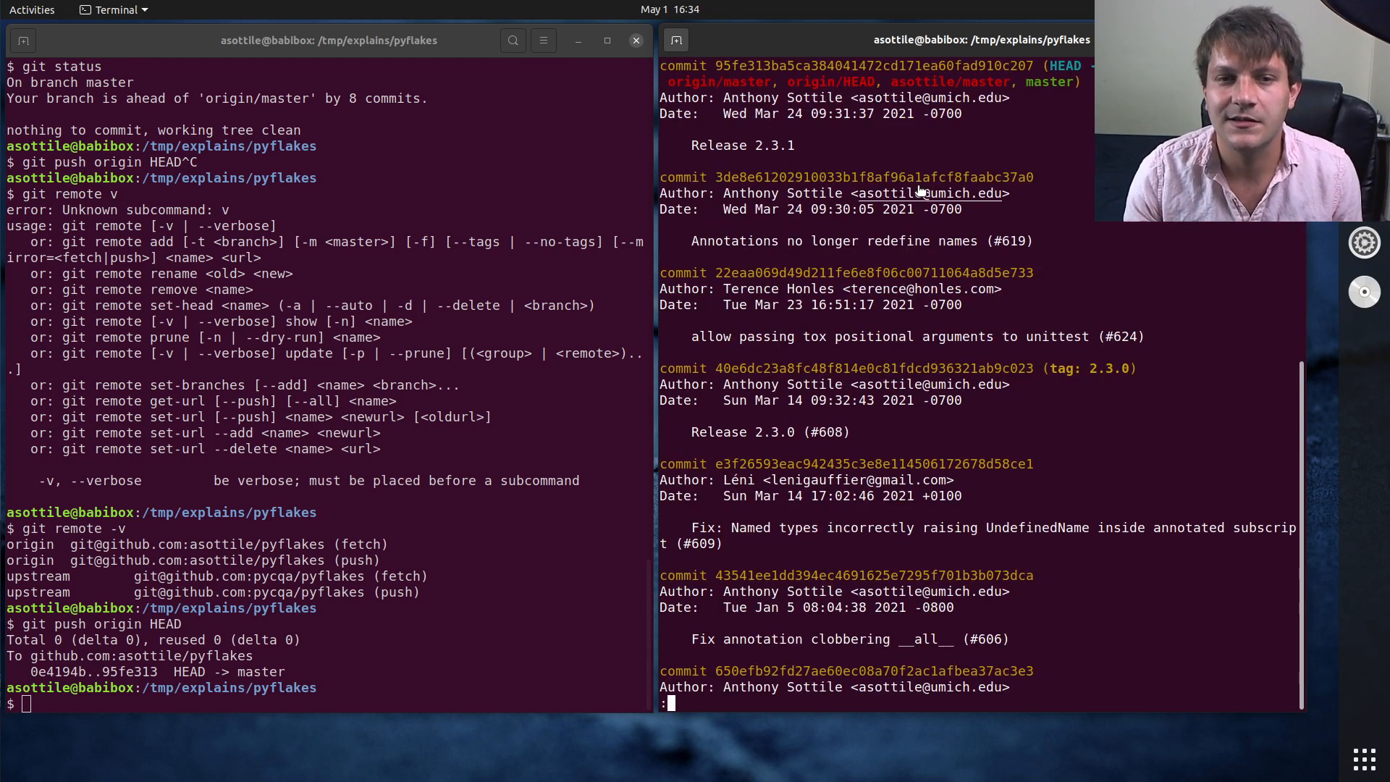
{"action": "mouse_move", "coordinate": [1025, 168]}
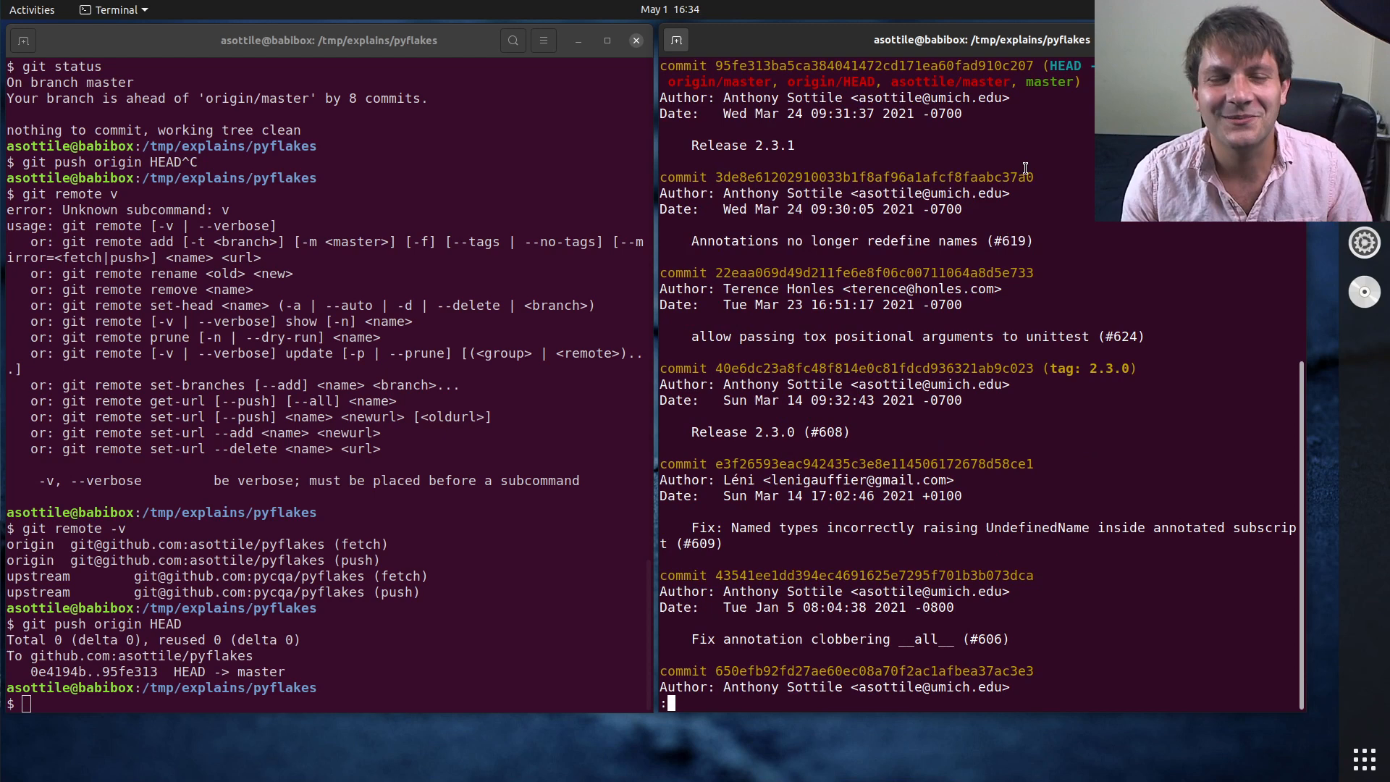
{"action": "key", "text": "q"}
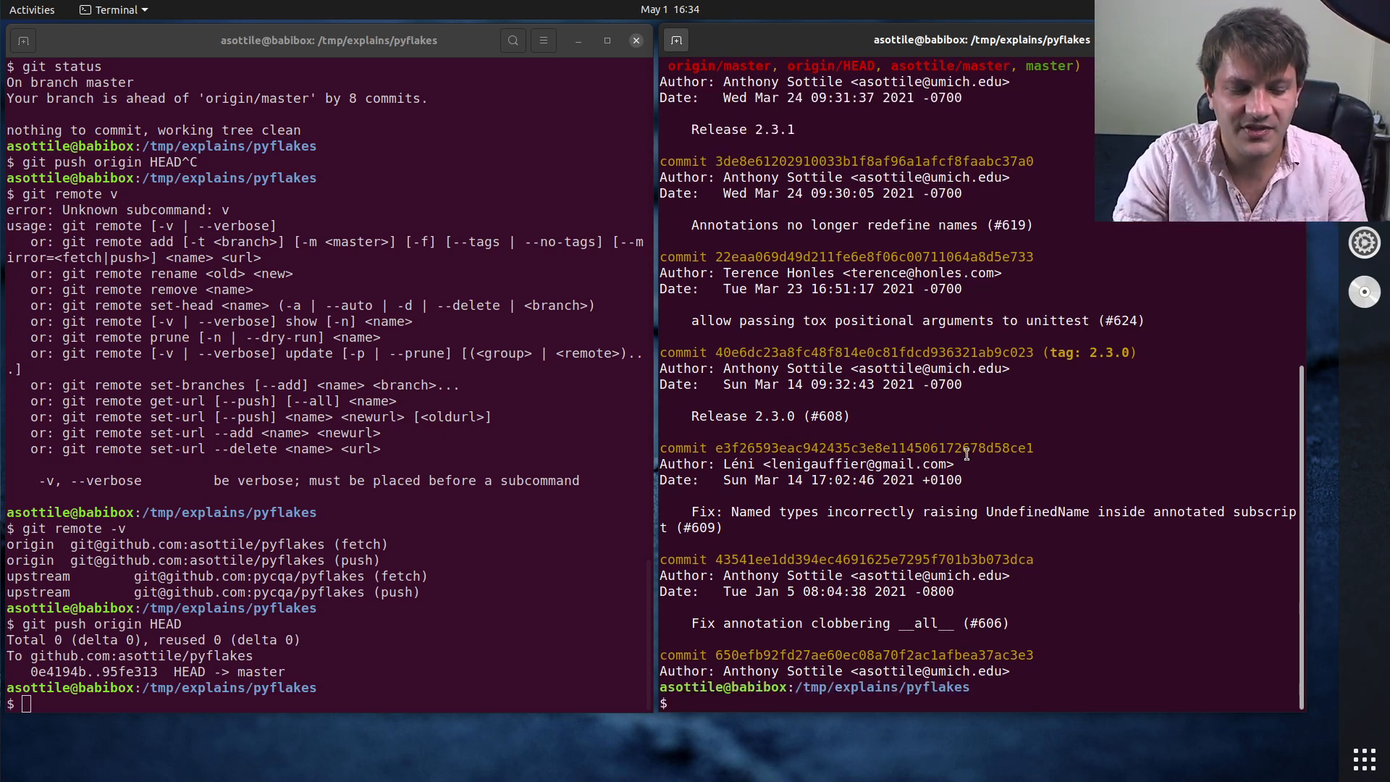
{"action": "type", "text": "git remote -0"}
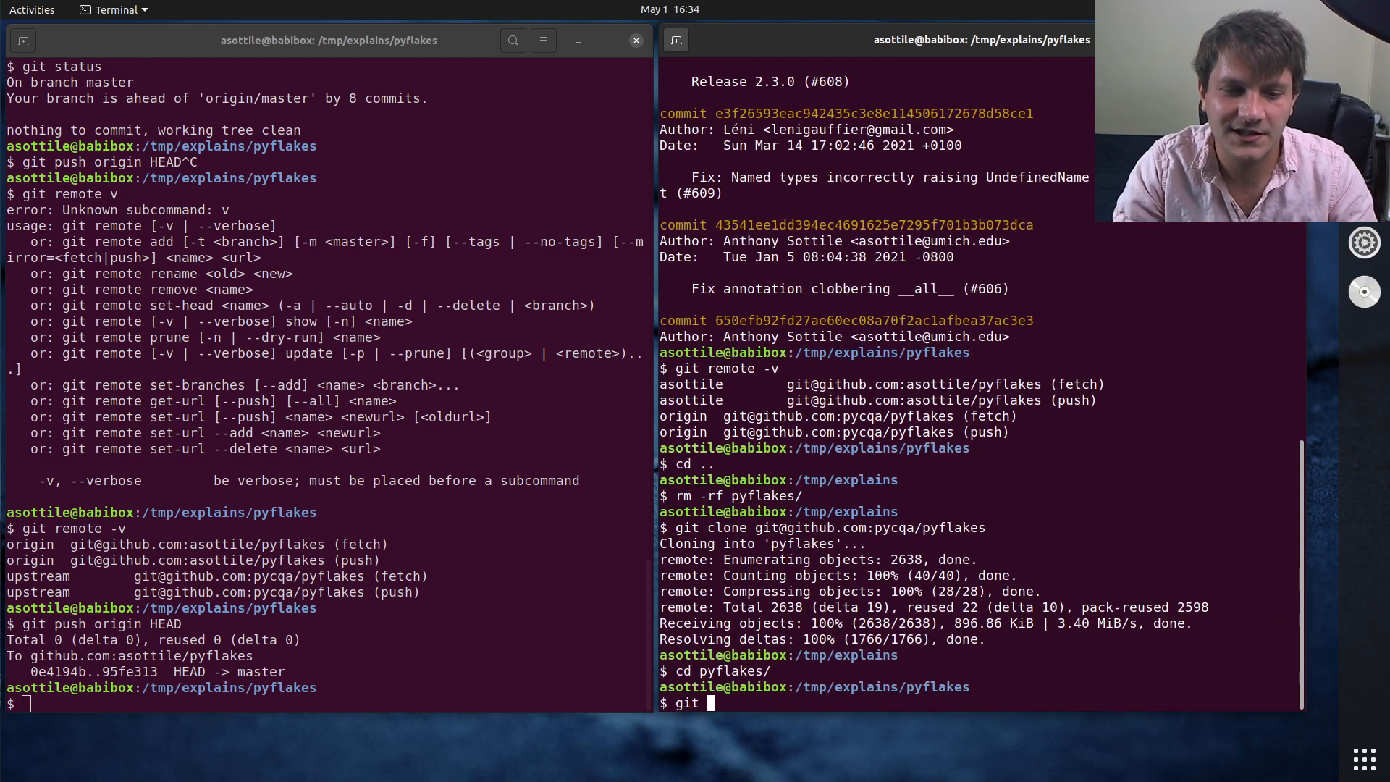
Step: Run git github-fork in the fresh upstream clone to set up the personal fork remote
{"action": "type", "text": "github-fork"}
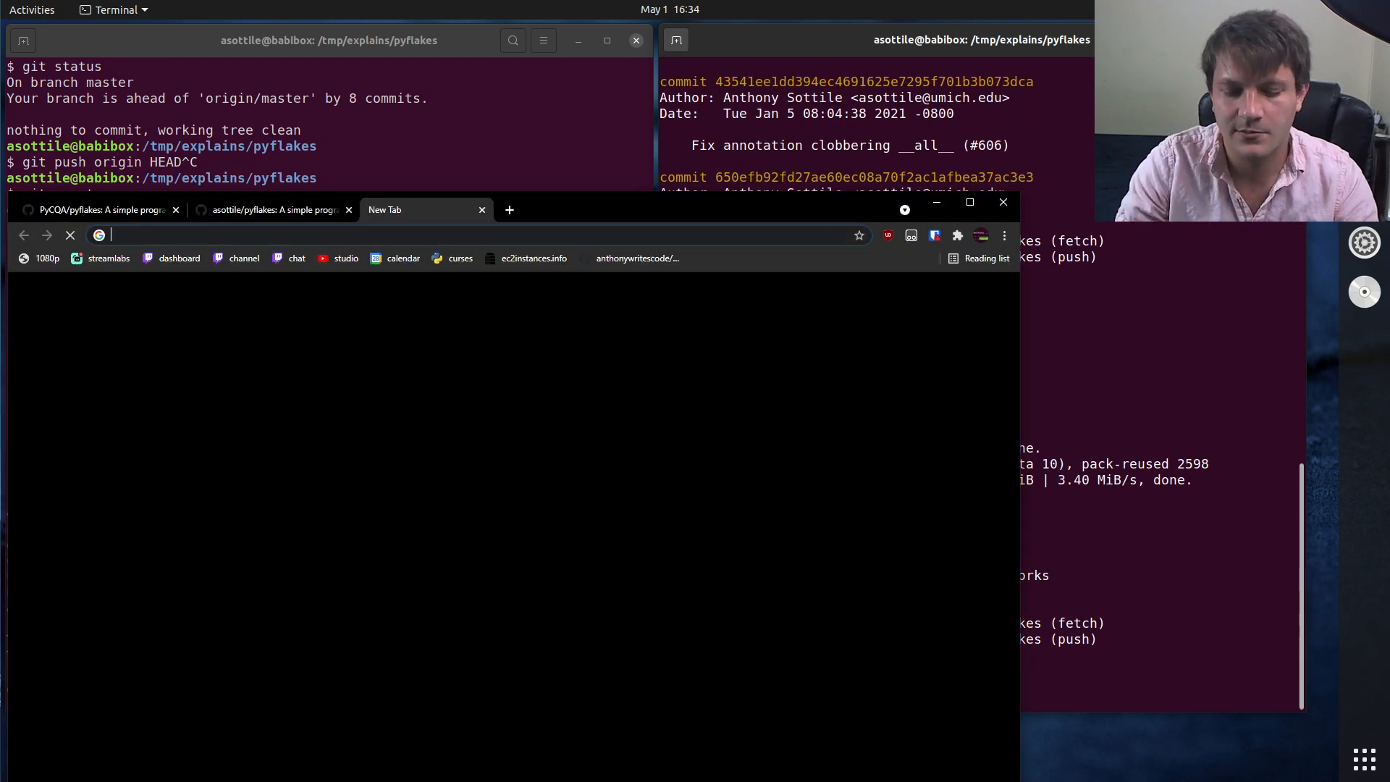
Step: Open python/git-github-fork in the asottile/scratch repo on GitHub and scroll through its fork and config functions
{"action": "type", "text": "github.com/asottile/scratch/wiki/"}
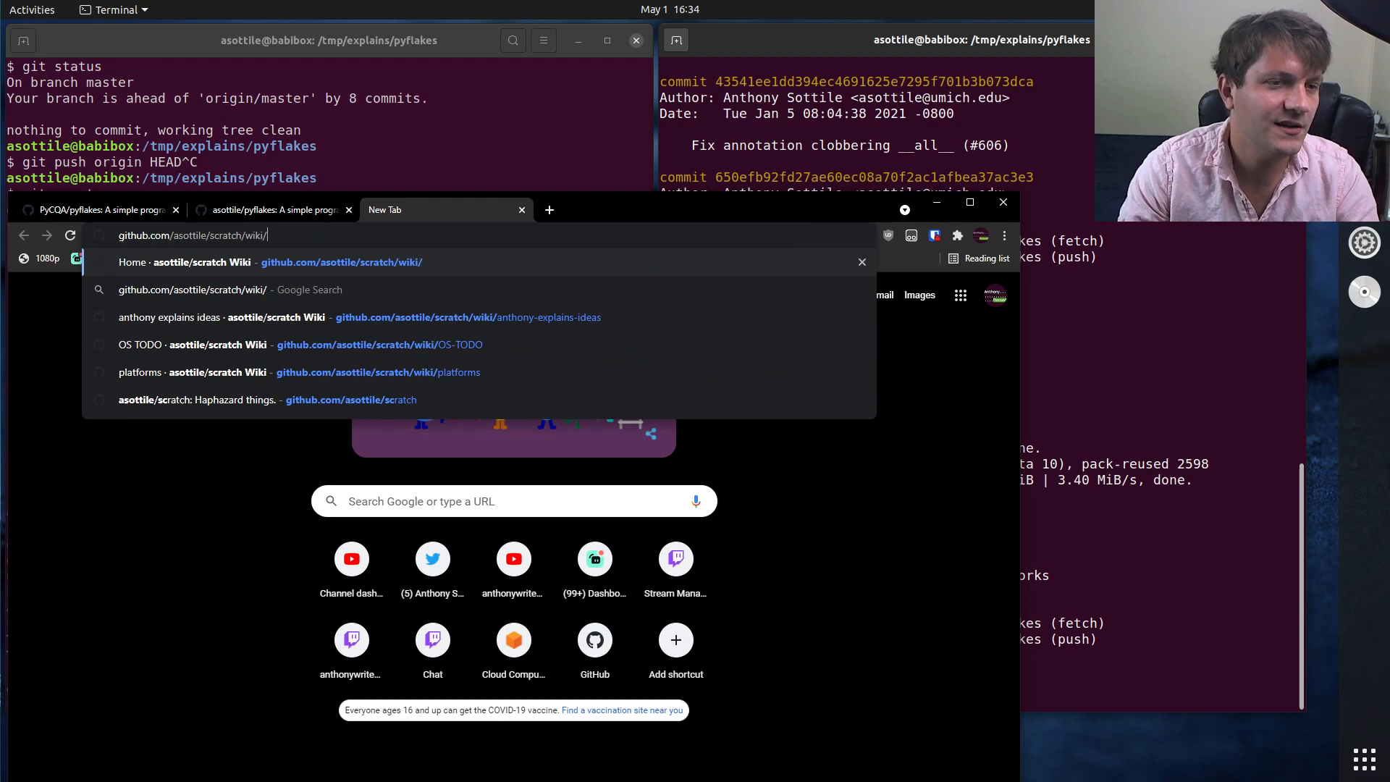
{"action": "left_click", "coordinate": [197, 400]}
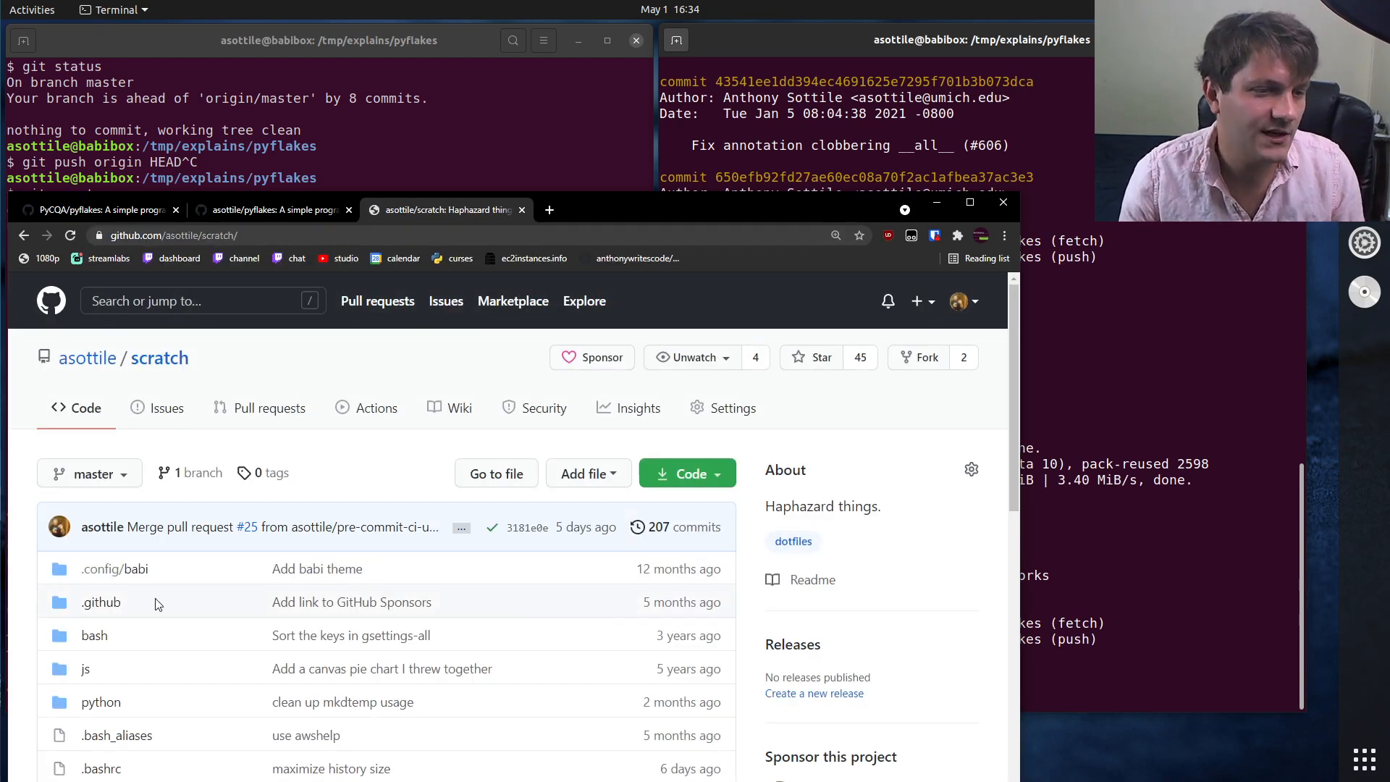
{"action": "left_click", "coordinate": [100, 702]}
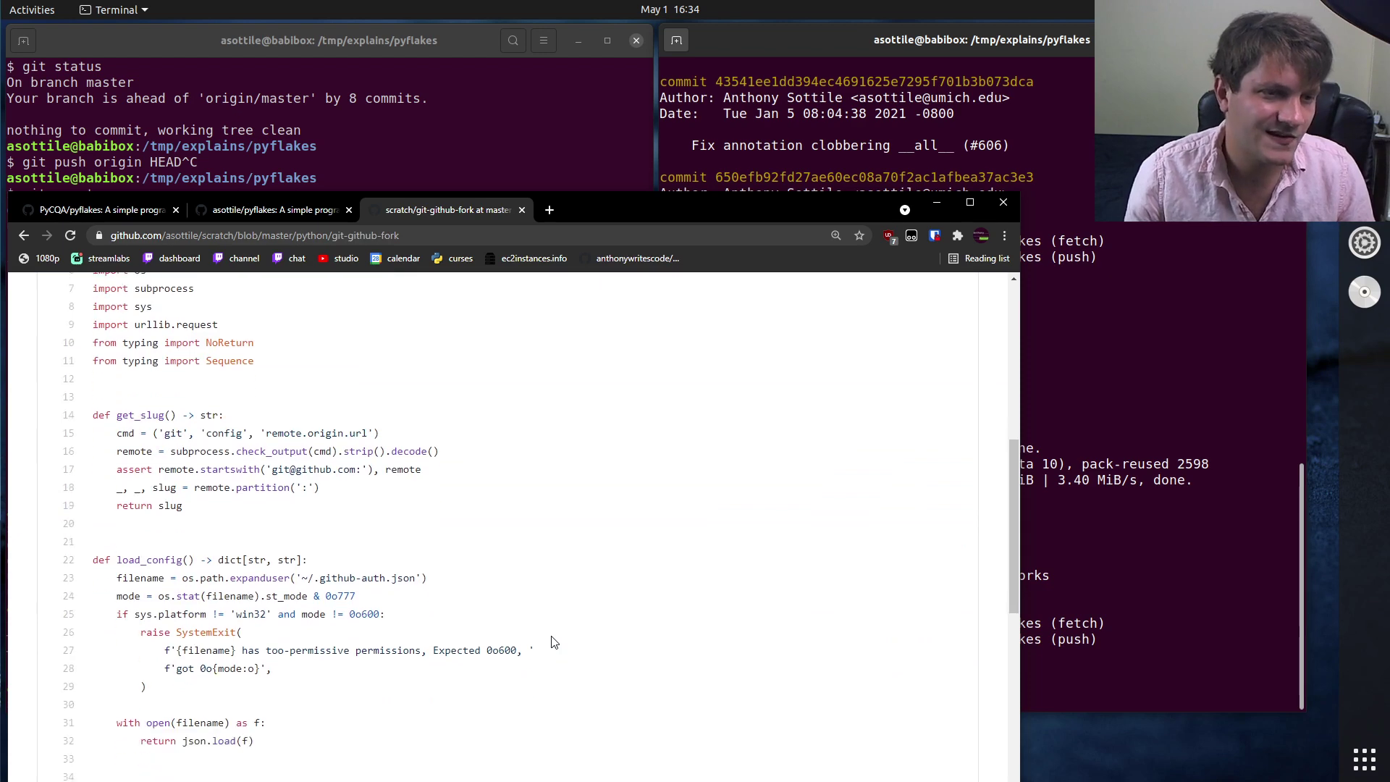
{"action": "scroll", "scroll_direction": "down", "scroll_amount": 3}
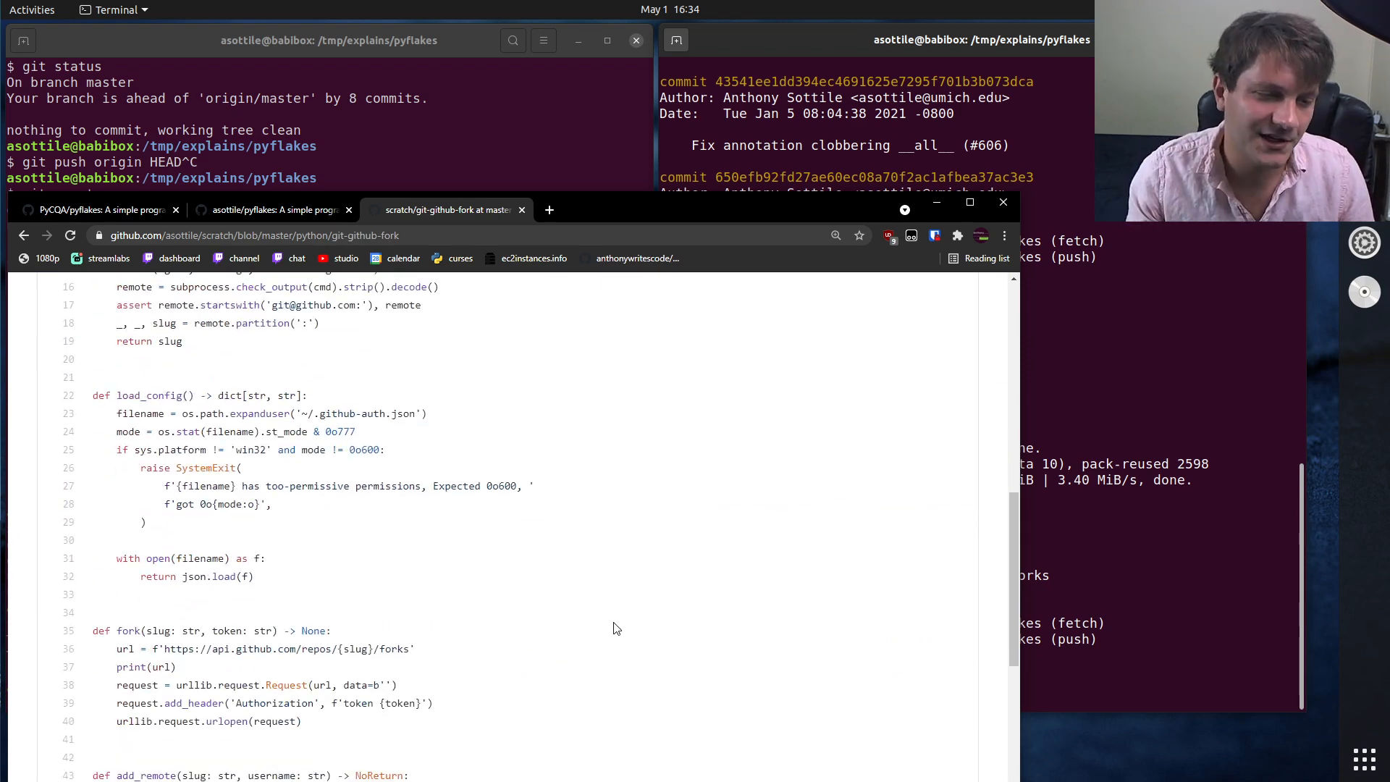